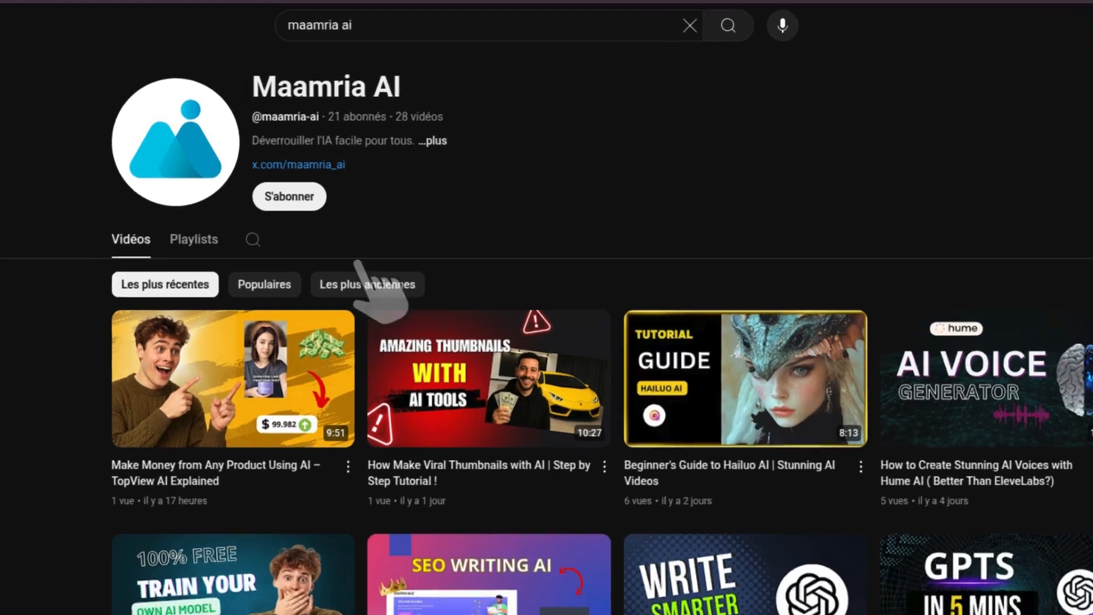
- Generate four draft-quality images of 'a futuristic cityscape with flying cars' and preview one result
click(288, 196)
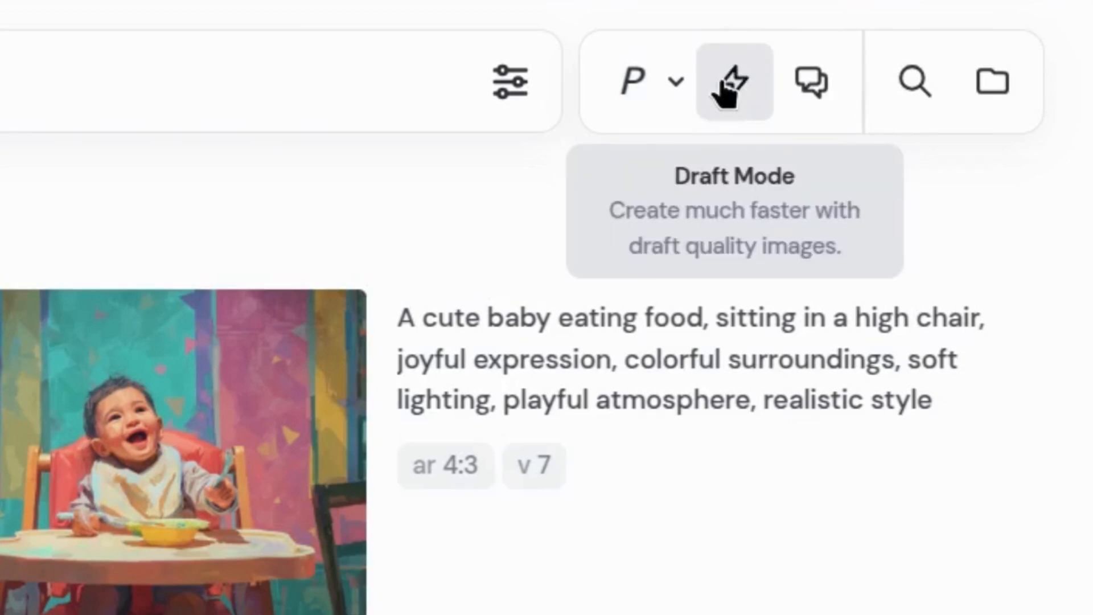
click(732, 81)
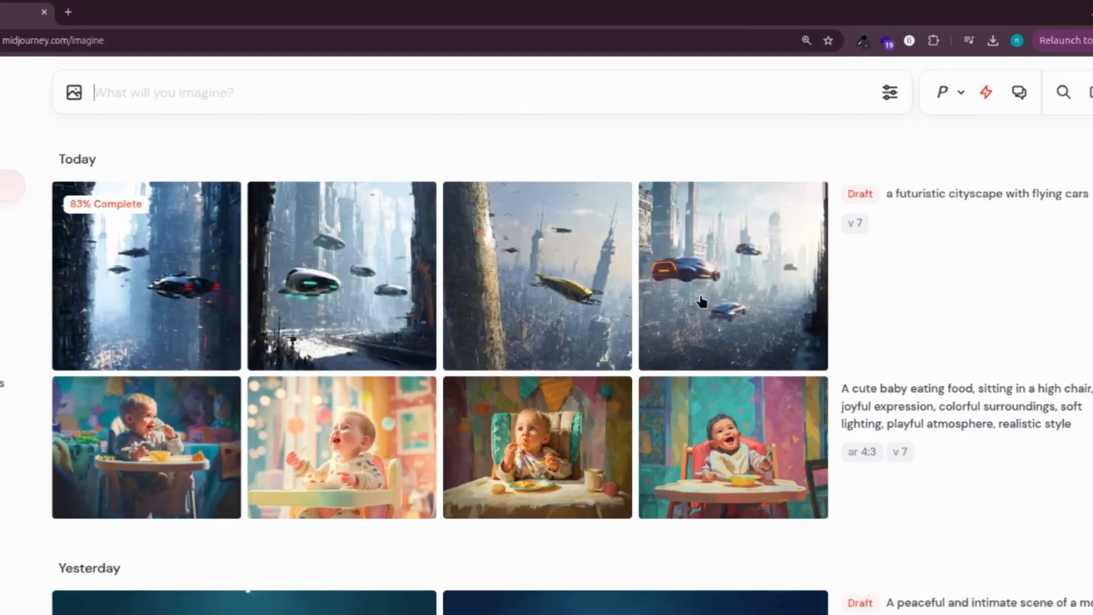
mouse_move(218, 266)
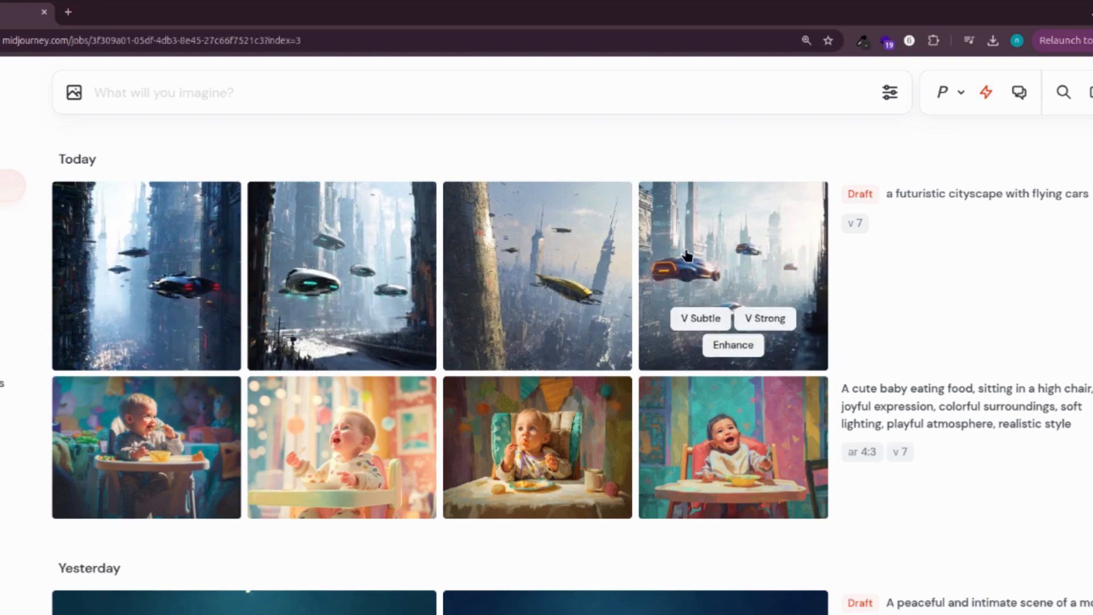
click(732, 276)
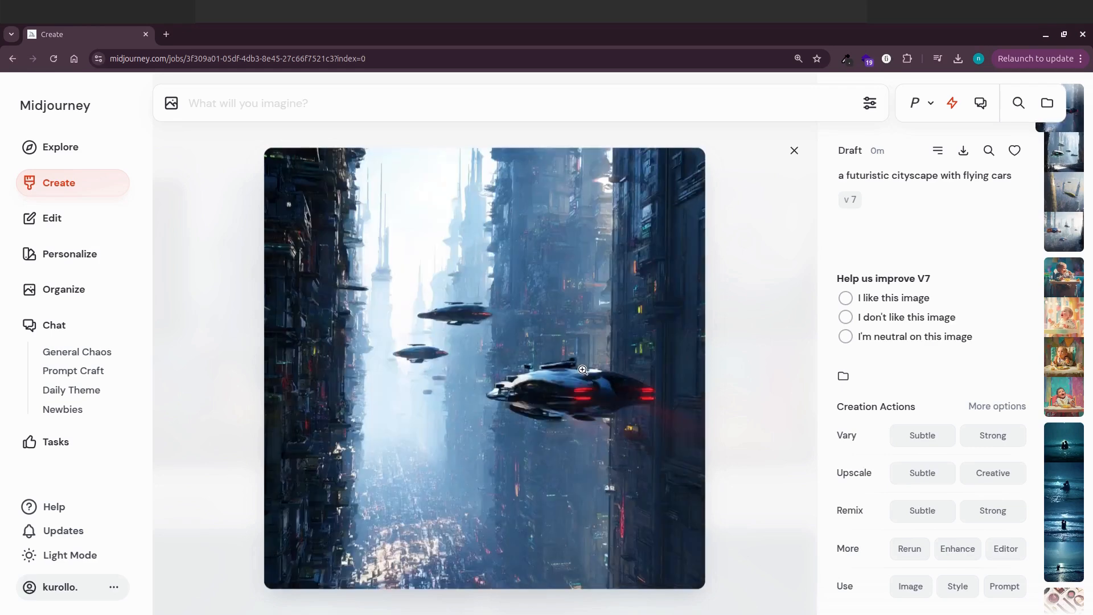
click(793, 150)
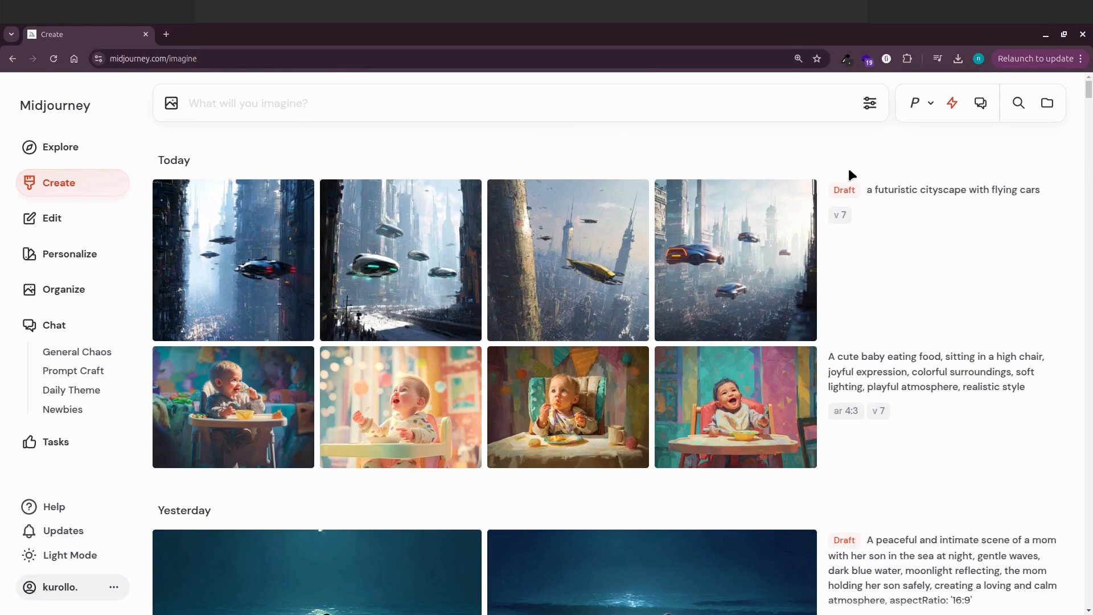
mouse_move(812, 164)
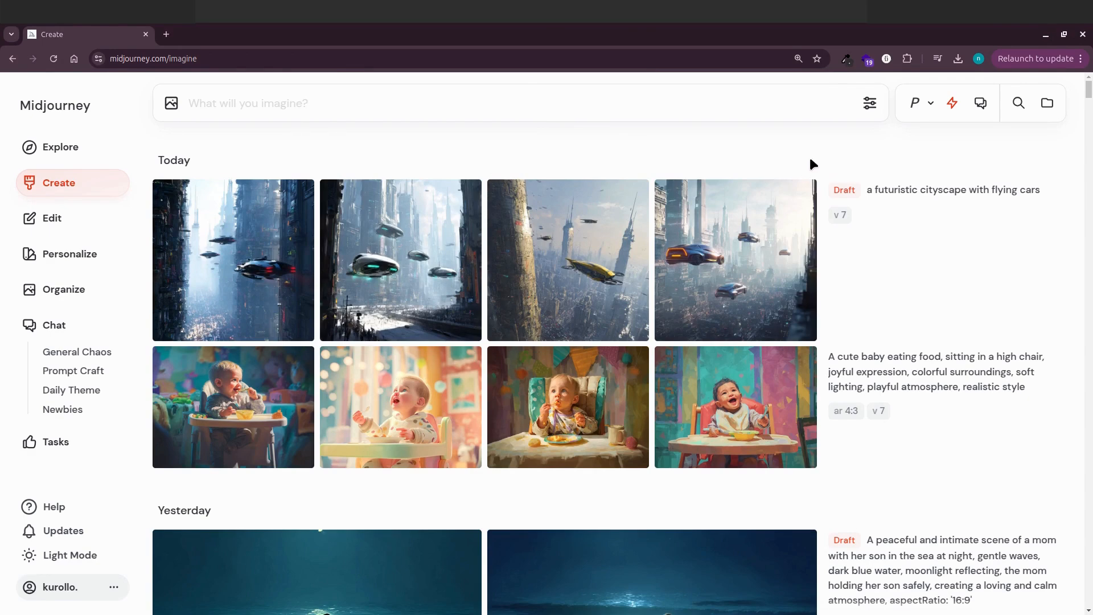
mouse_move(952, 102)
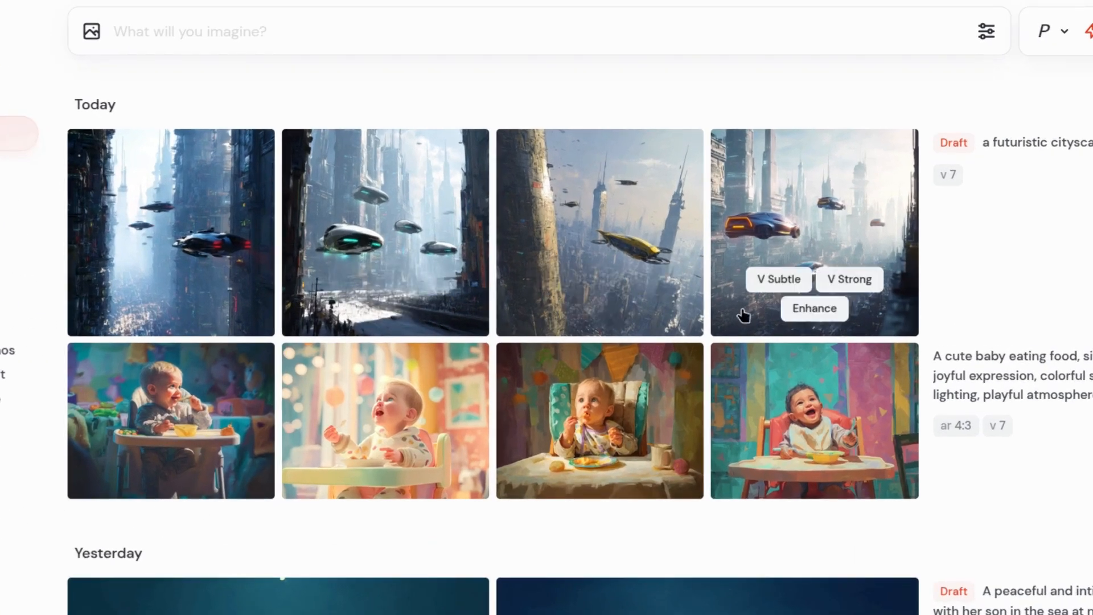
mouse_move(805, 318)
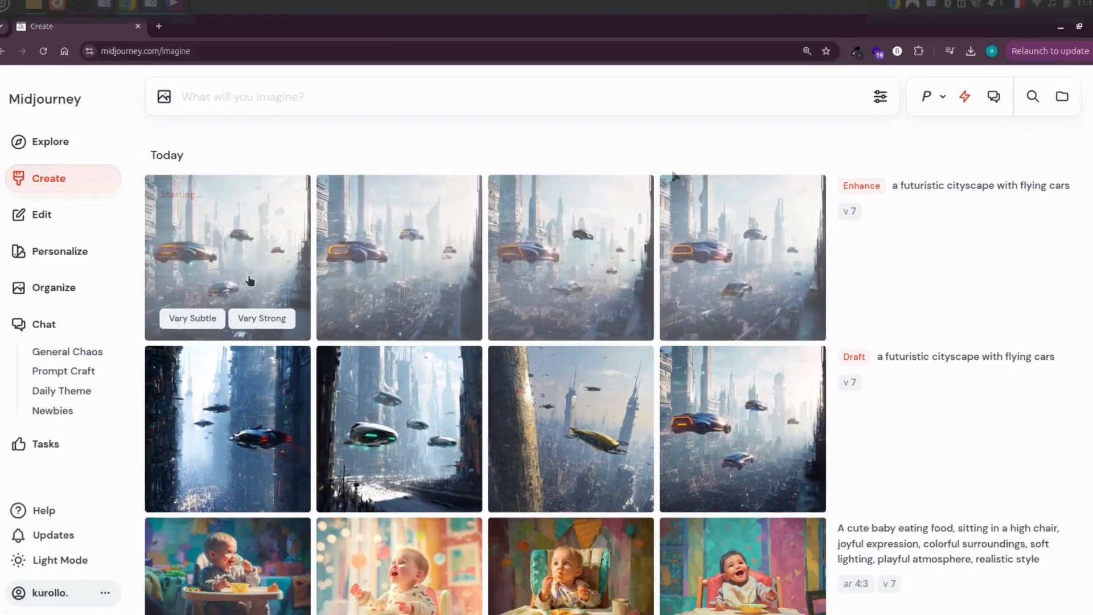
- Enhance the fourth flying-cars draft into a higher-quality set
click(227, 257)
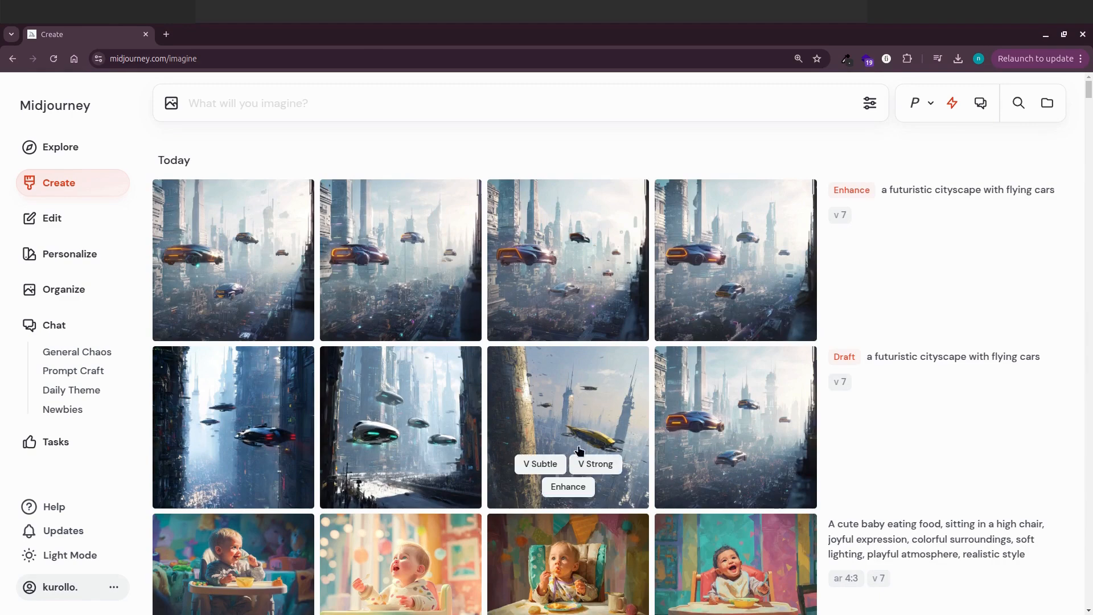
- Enhance the yellow flying-vehicle draft and switch between enhanced results and the original
click(567, 427)
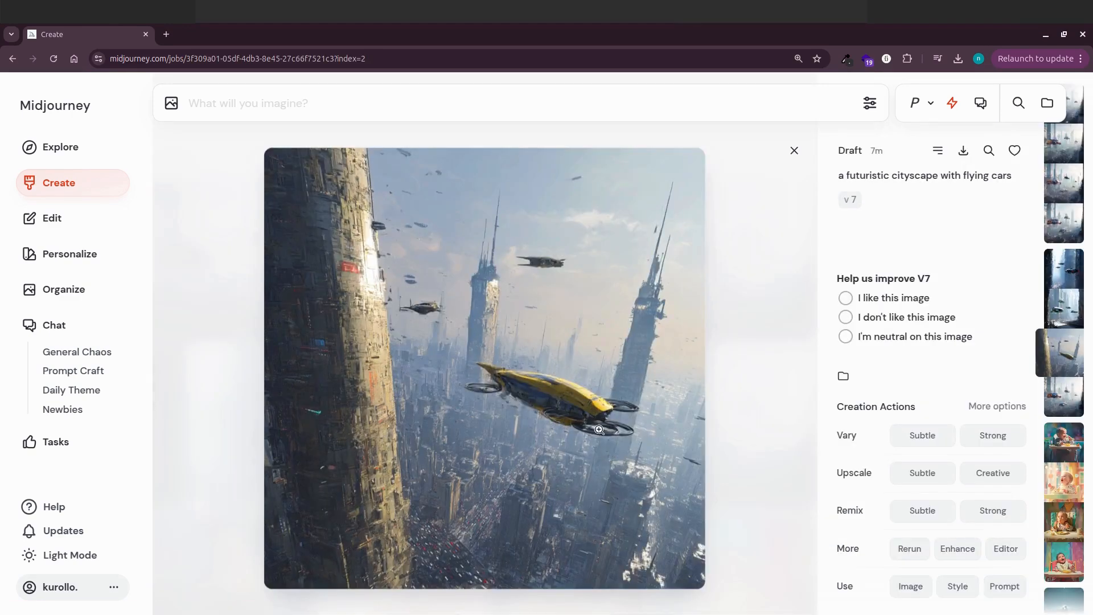
click(794, 150)
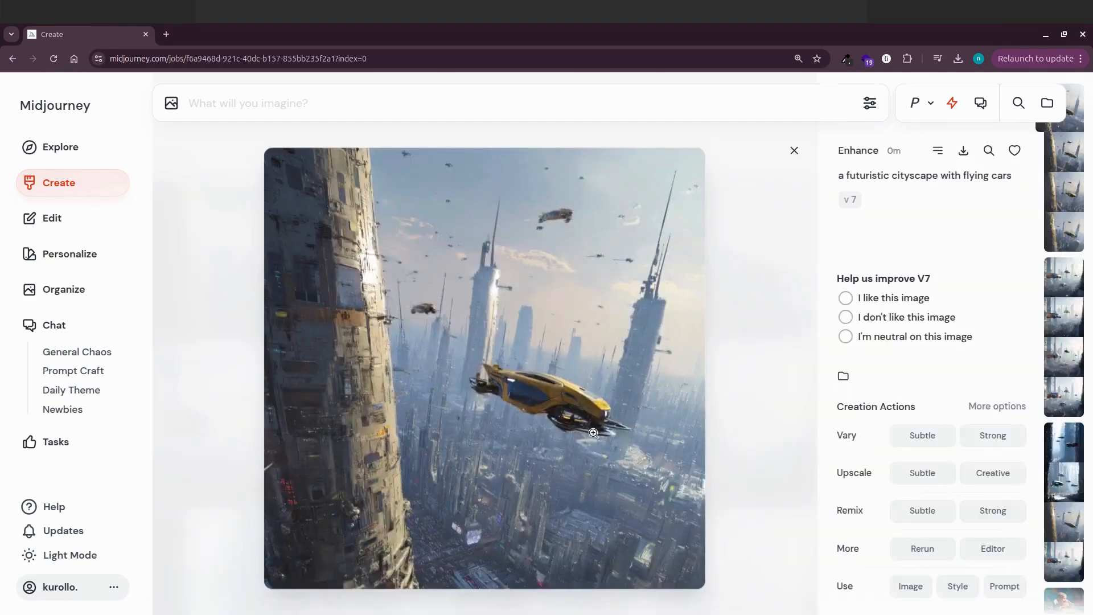
click(1065, 228)
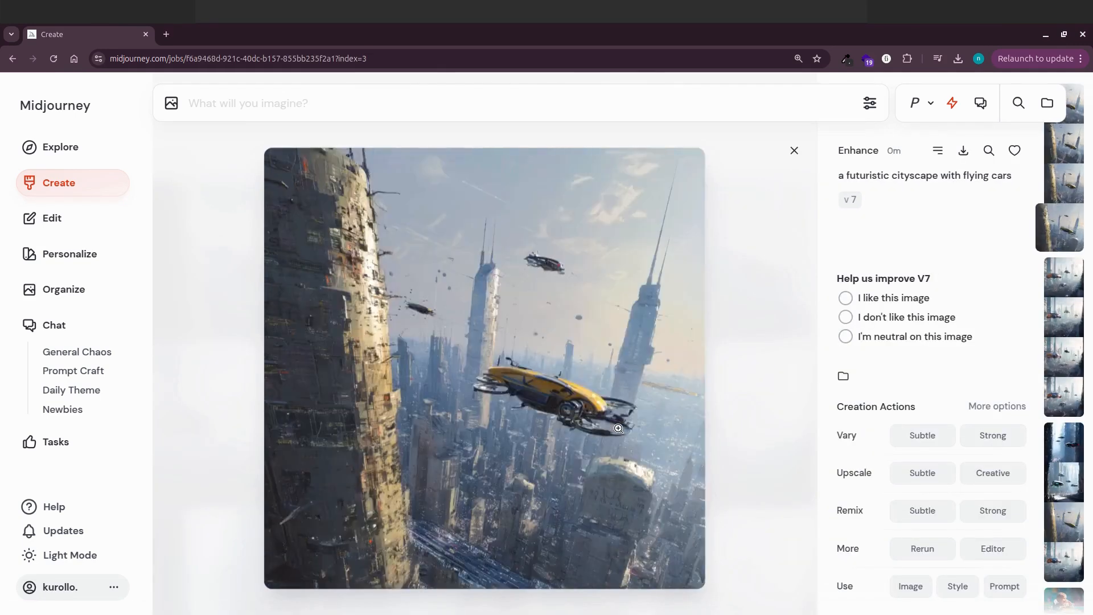
click(1062, 355)
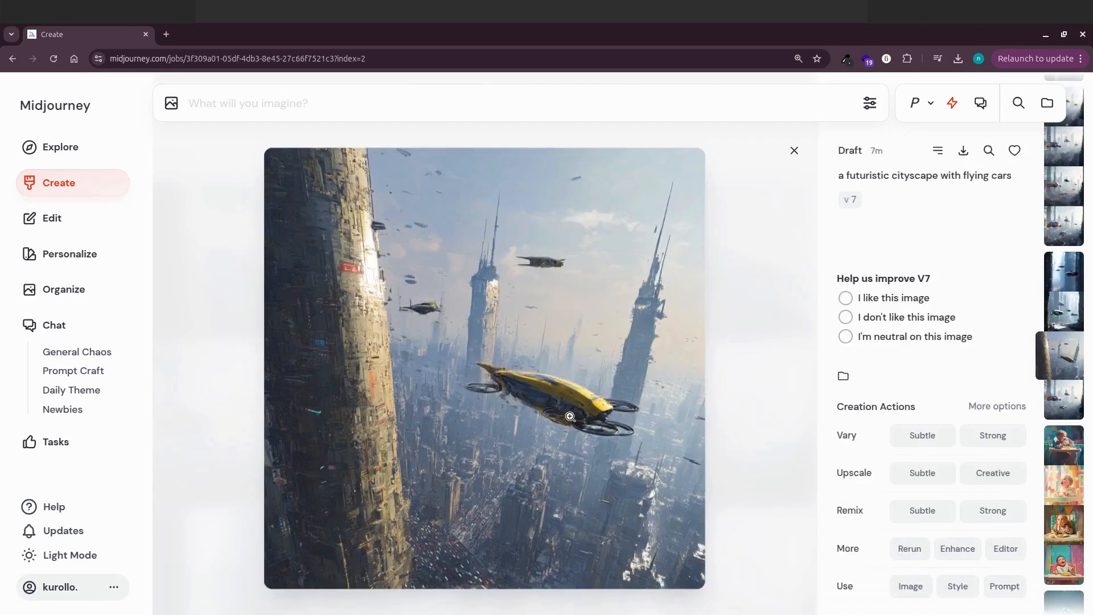
- Compare the draft and enhanced cityscapes at full size, then leave full-size view
click(569, 416)
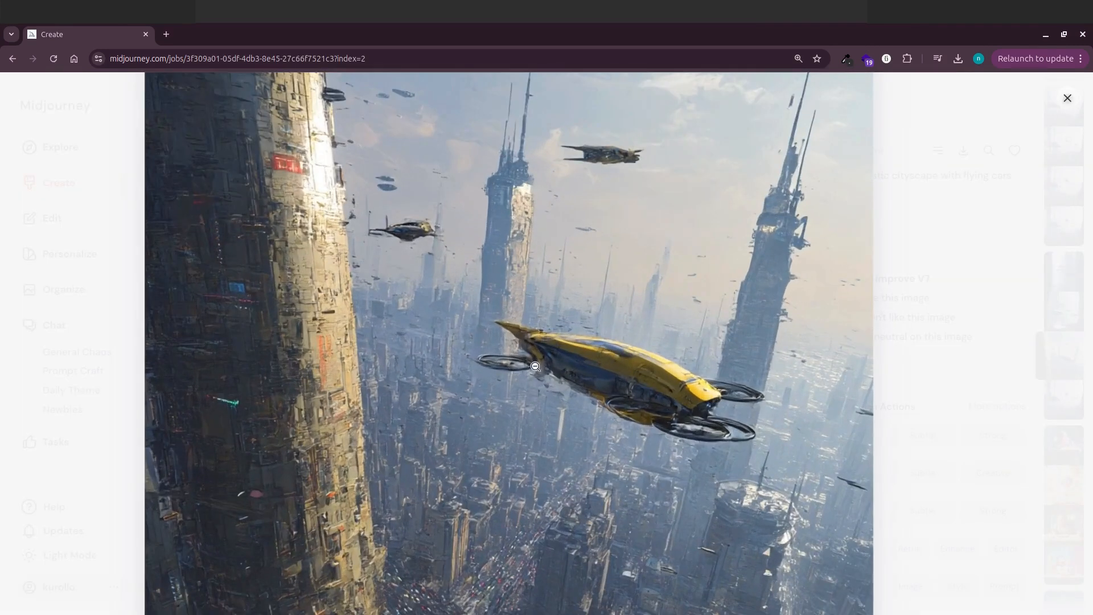
click(1065, 98)
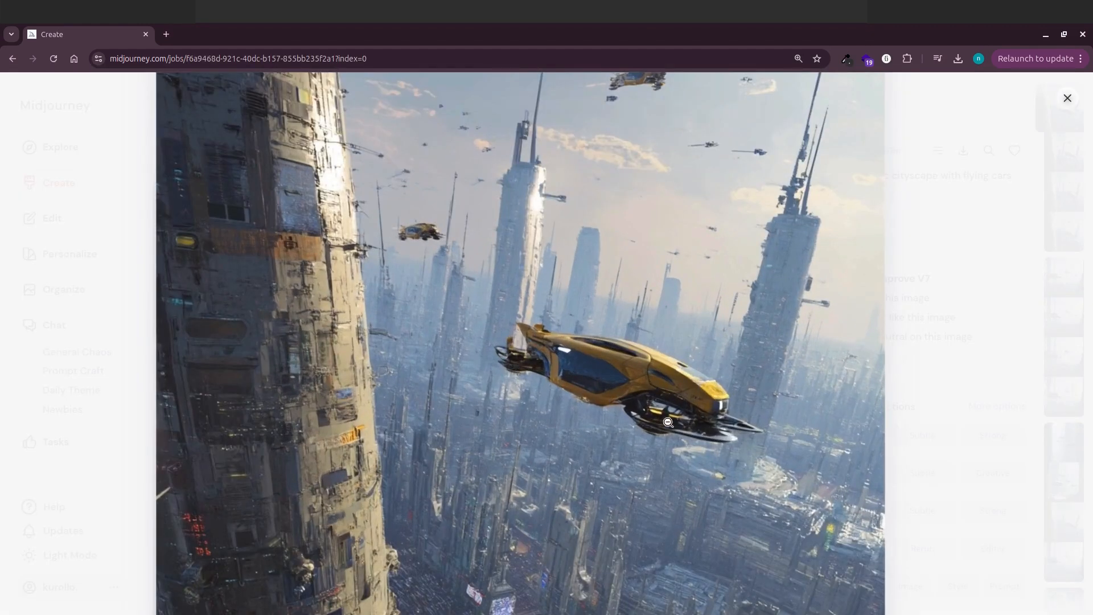
mouse_move(957, 503)
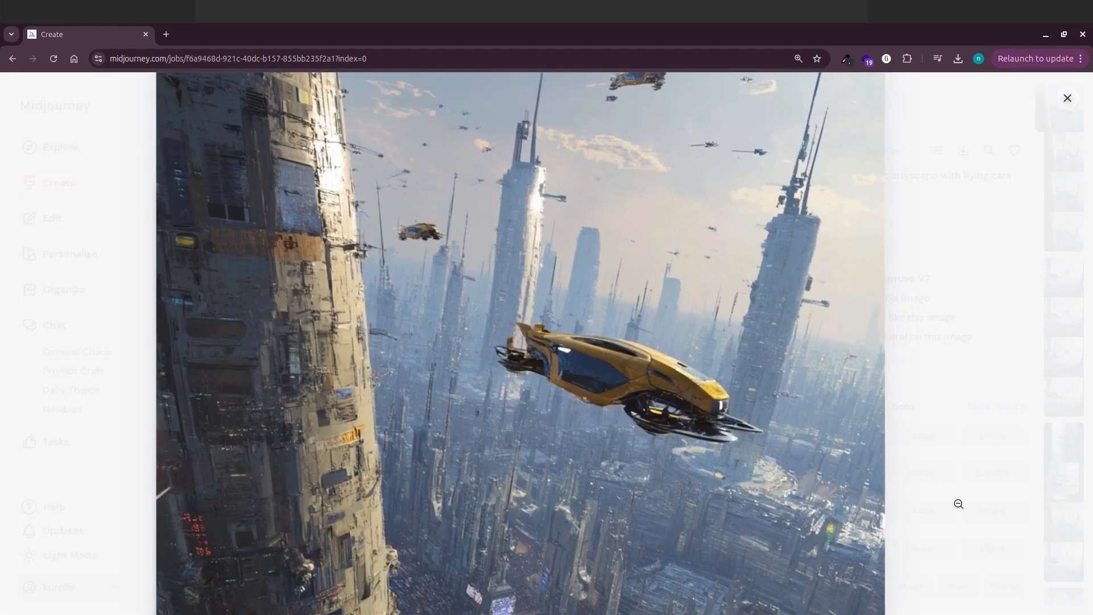
click(1067, 98)
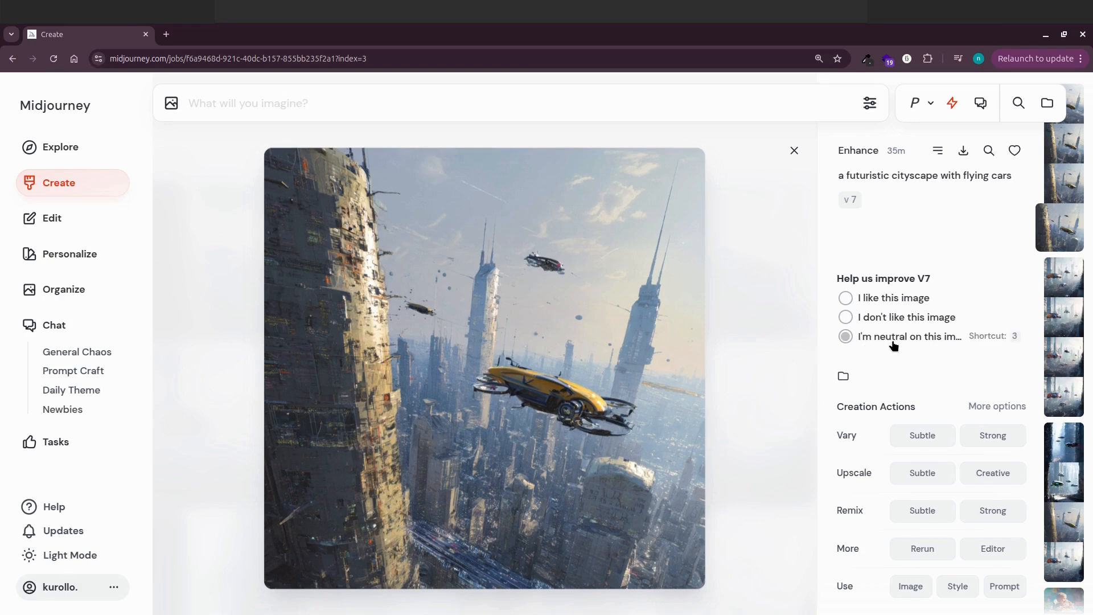
mouse_move(993, 342)
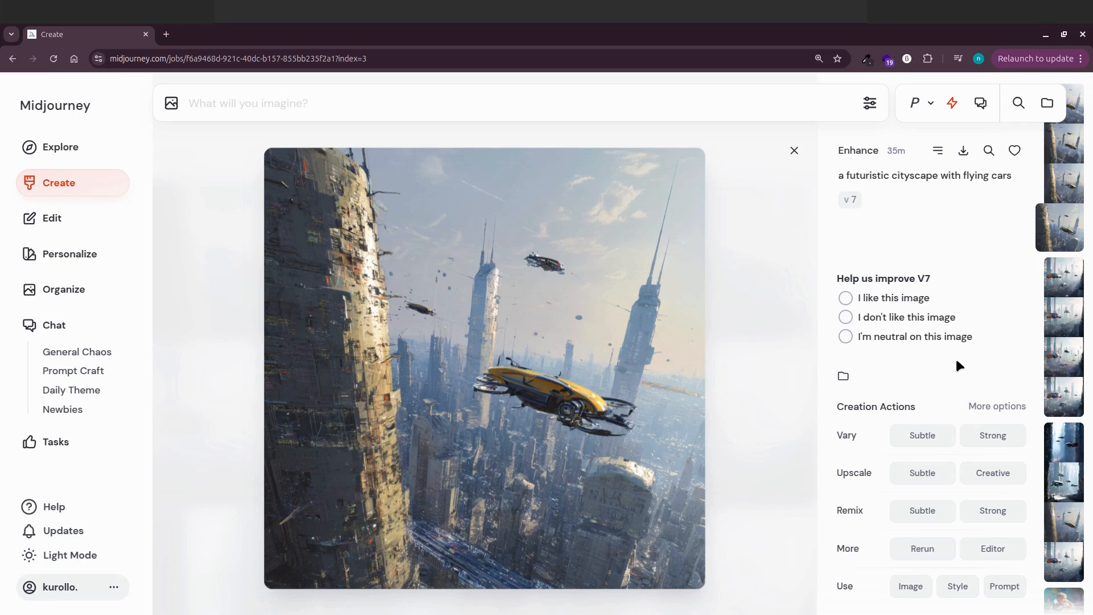
- Review the orange-lit flying-cars draft in detail and return to the feed
click(793, 150)
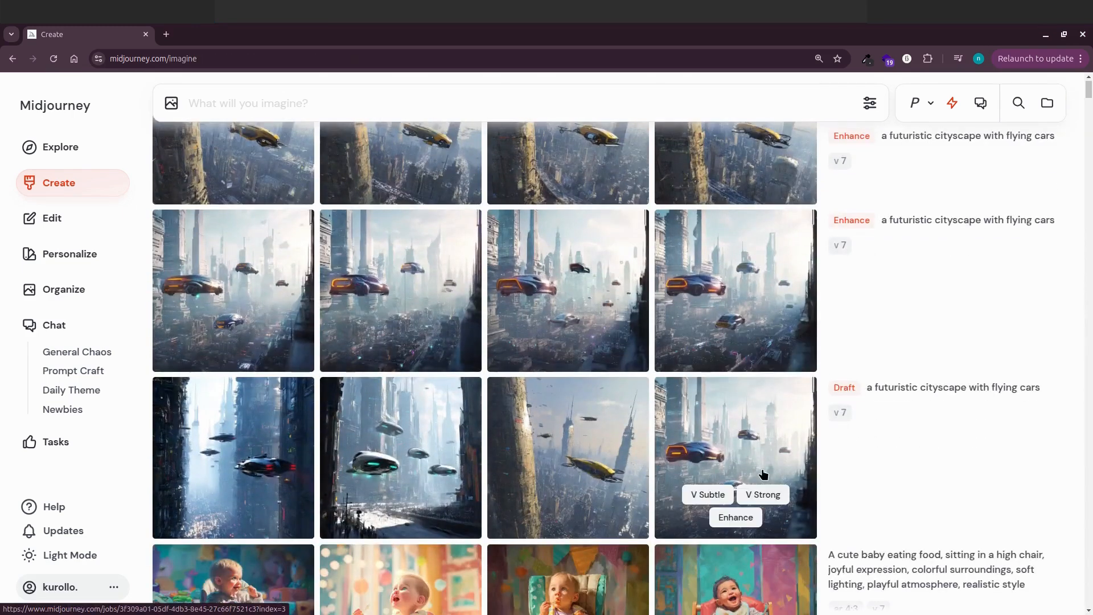
click(734, 457)
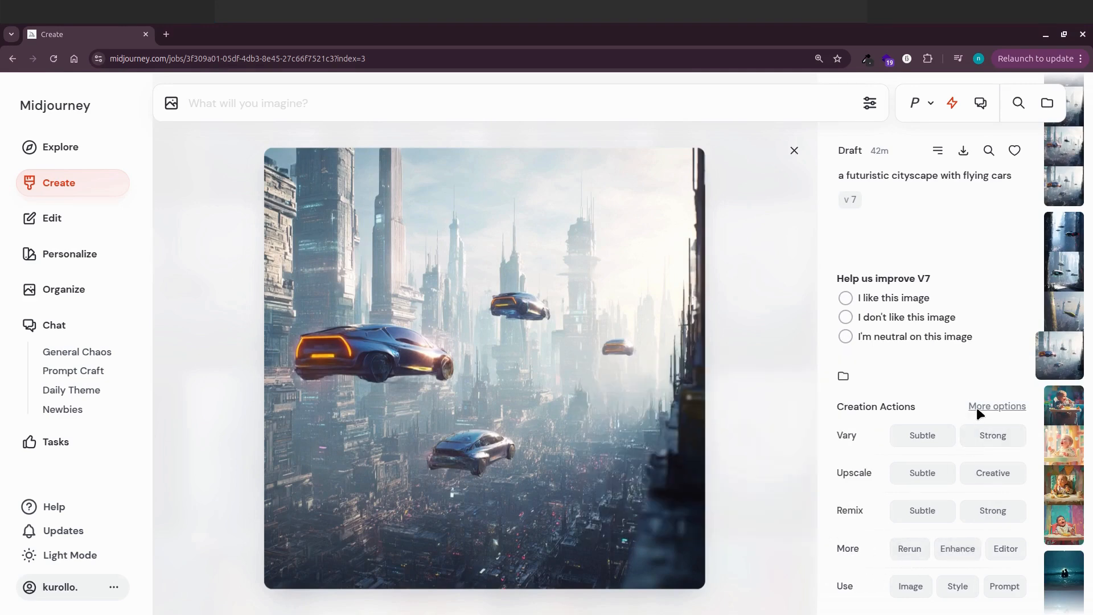
click(996, 405)
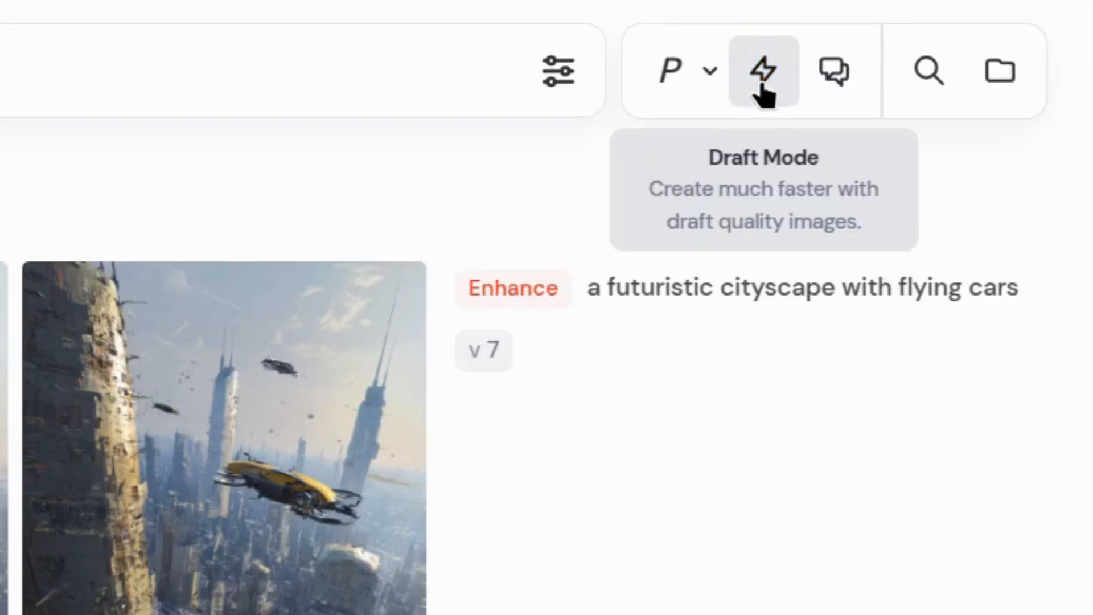
mouse_move(833, 70)
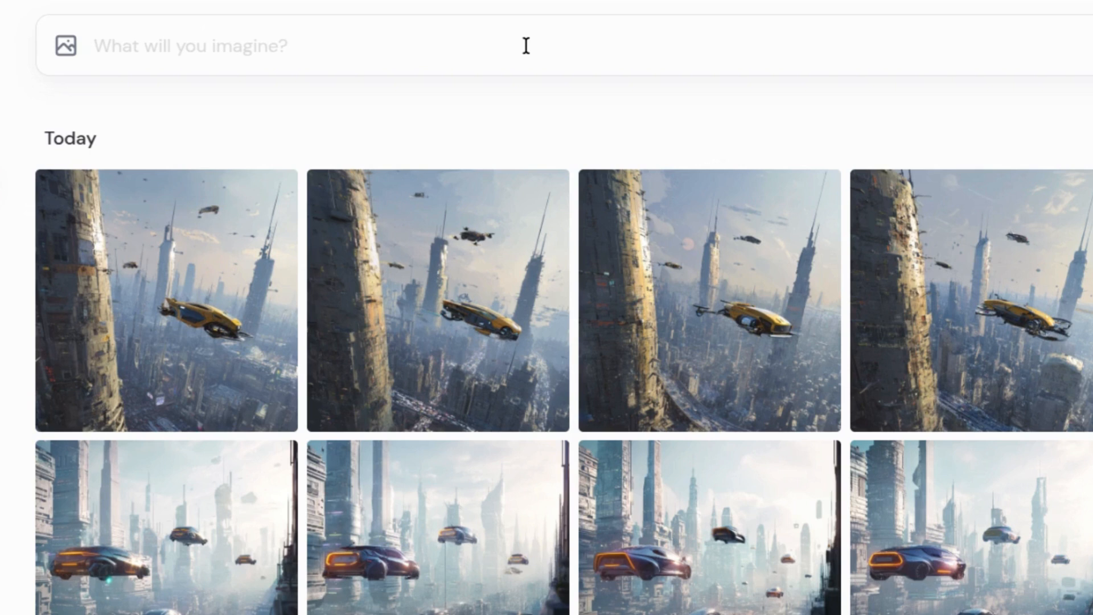
- Request 'Could I see an image of a cooking robot?' for a full-quality set
click(95, 45)
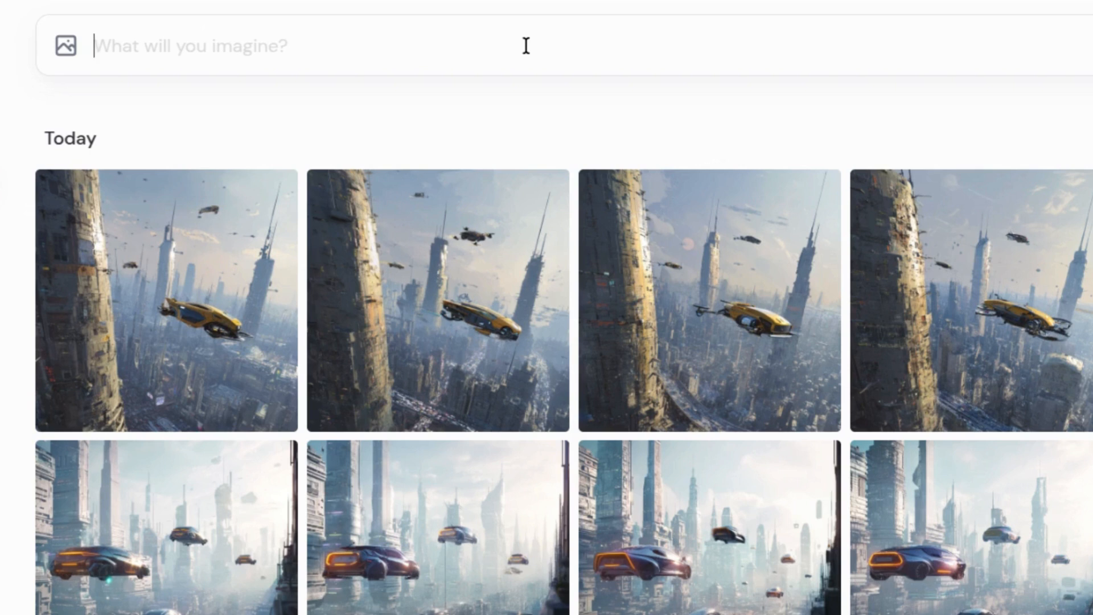
text(Could I see an image of a cooking robot?)
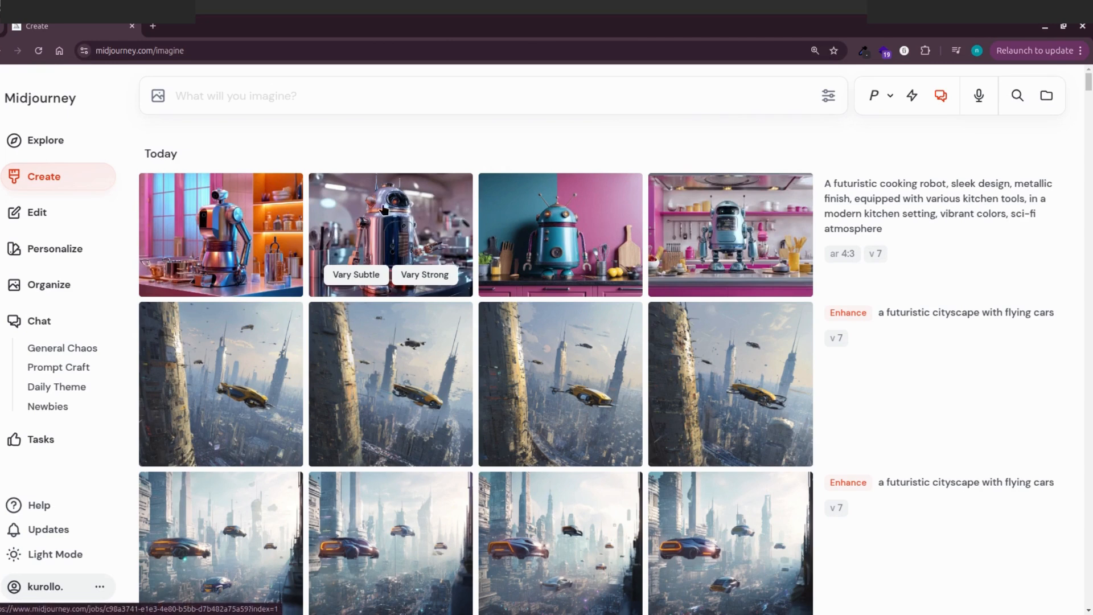
- Request separate images of fresh veggies, aromatic spices and a chocolate cake being mixed
text(Let's make one image with fresh veggies, other with aromatic spices, and a other with a chocolate cake in progress.)
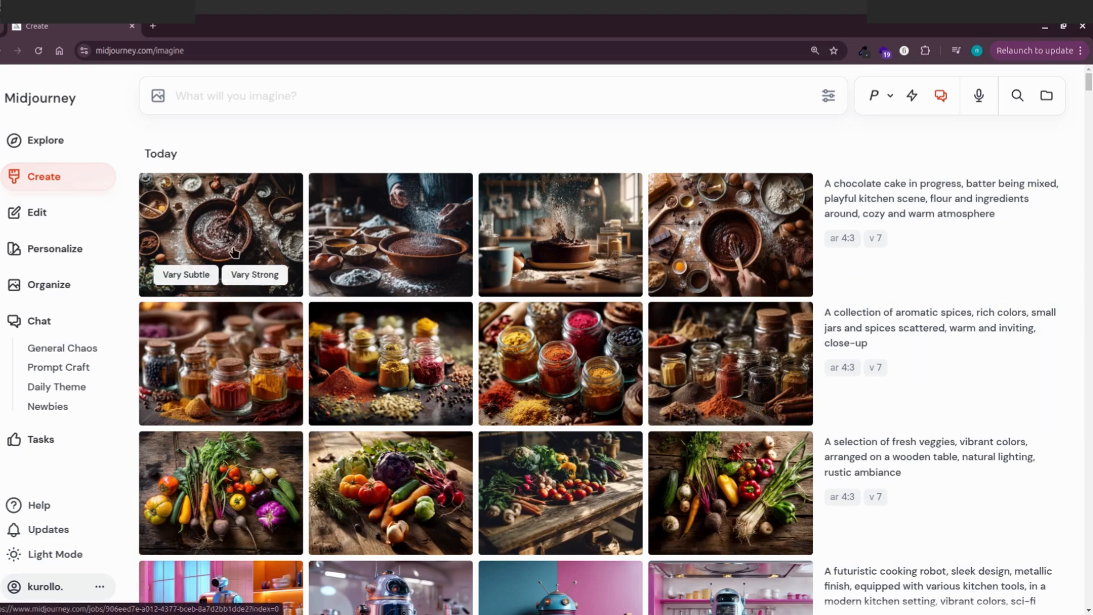
click(220, 234)
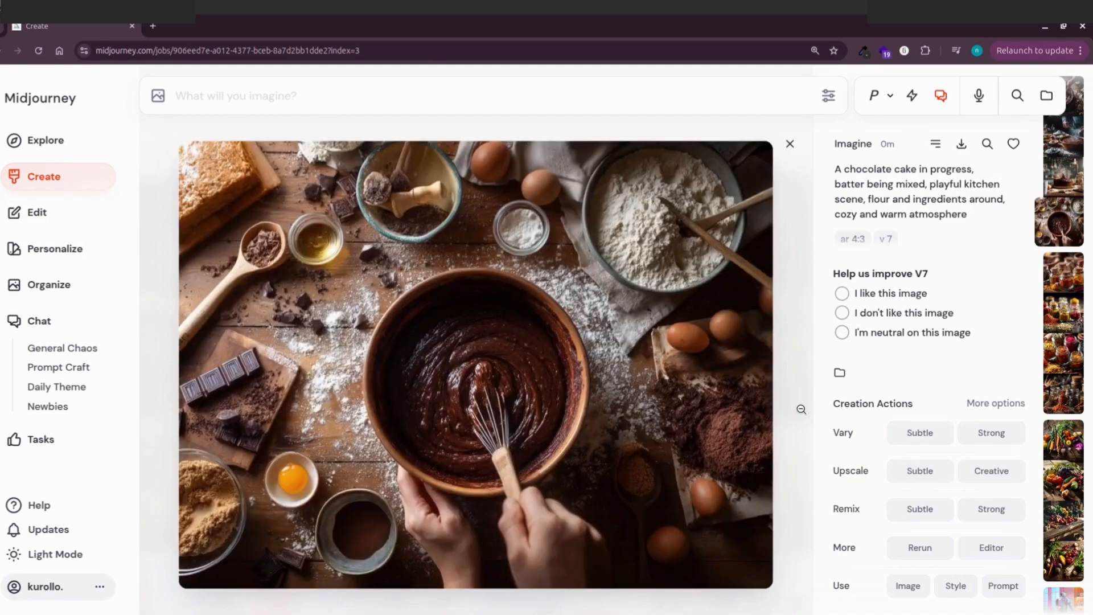
click(1062, 306)
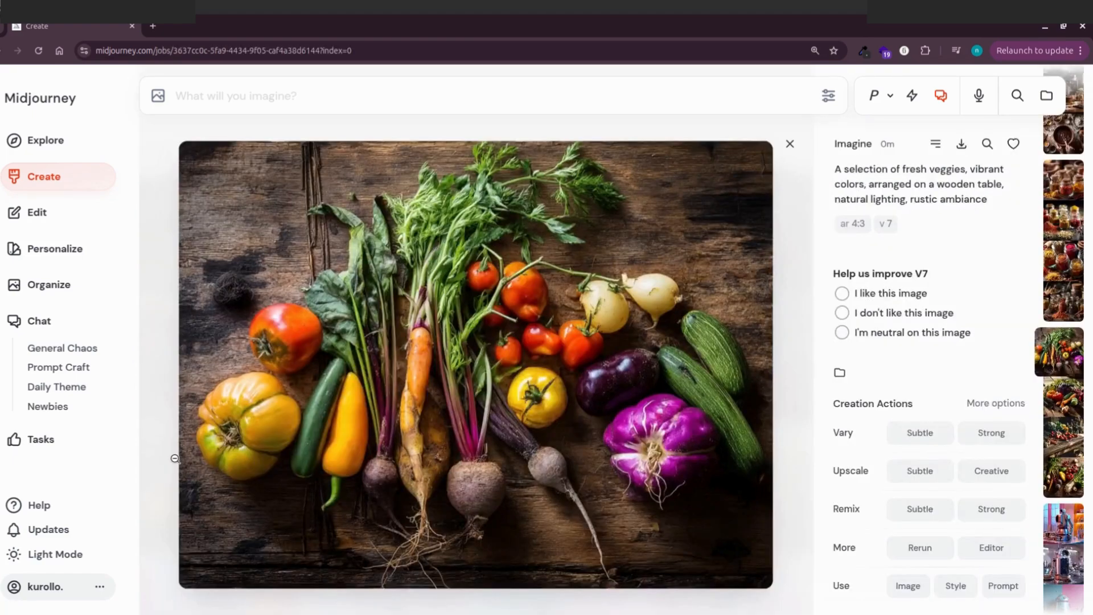
click(788, 144)
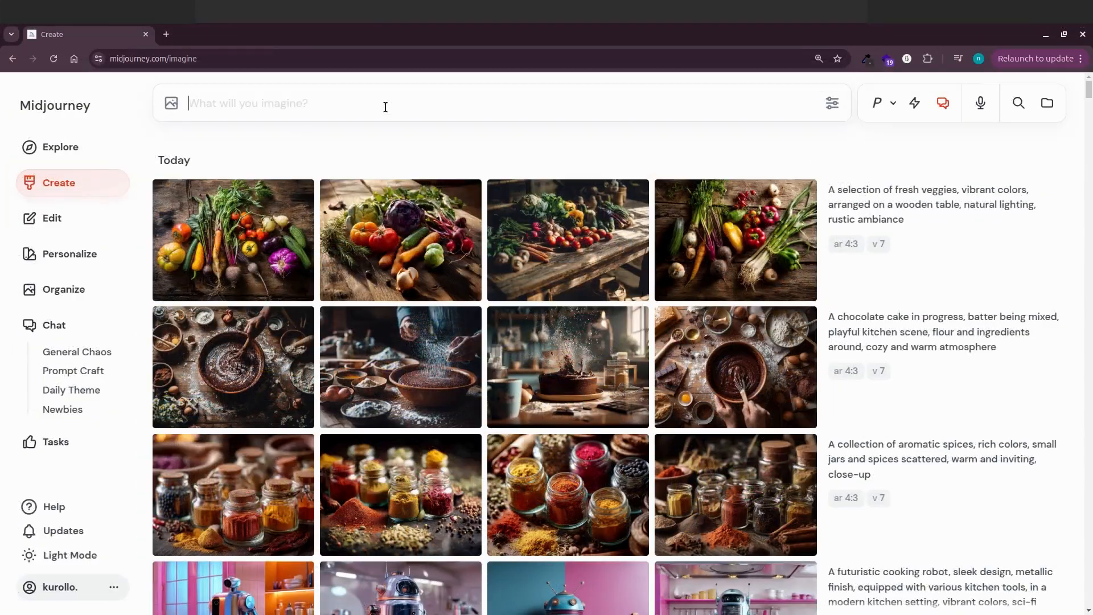
- Combine cake, veggies and spices into one lively kitchen scene and inspect a result
text(Can you combine them all into one lively kitchen scene?" Create a photo with all the culinary elements together, A chocolate cake in progress, fresh veggies and aromatic spices in same table)
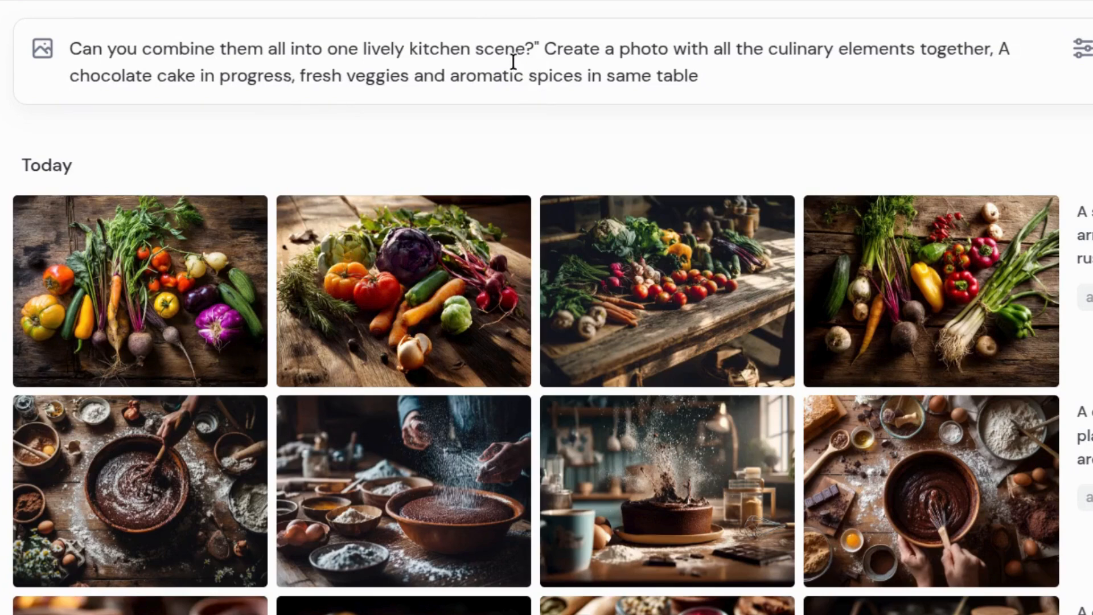
mouse_move(730, 72)
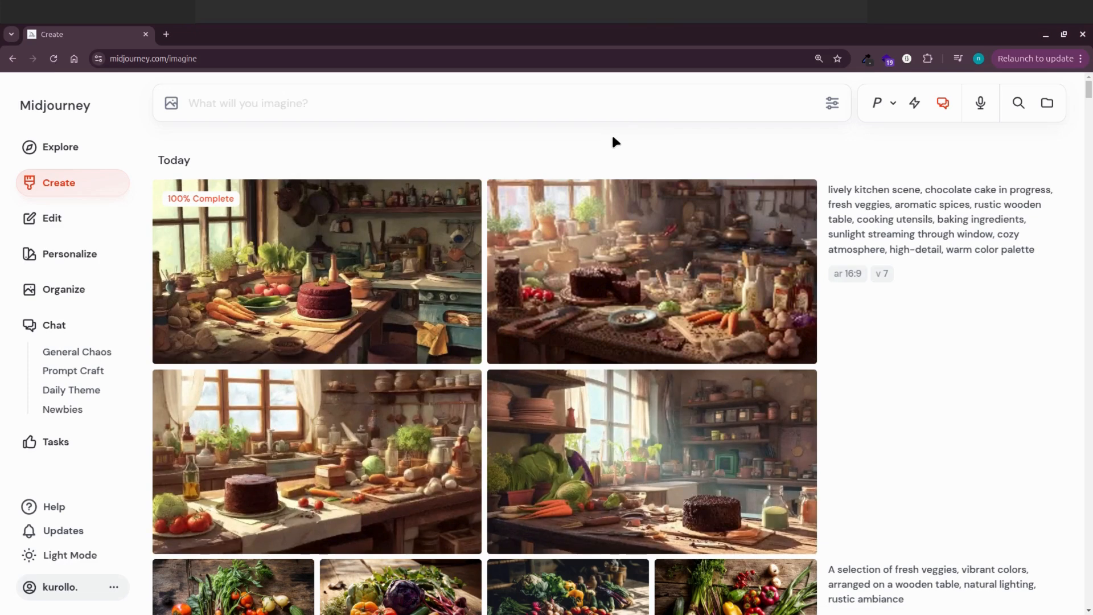
mouse_move(711, 256)
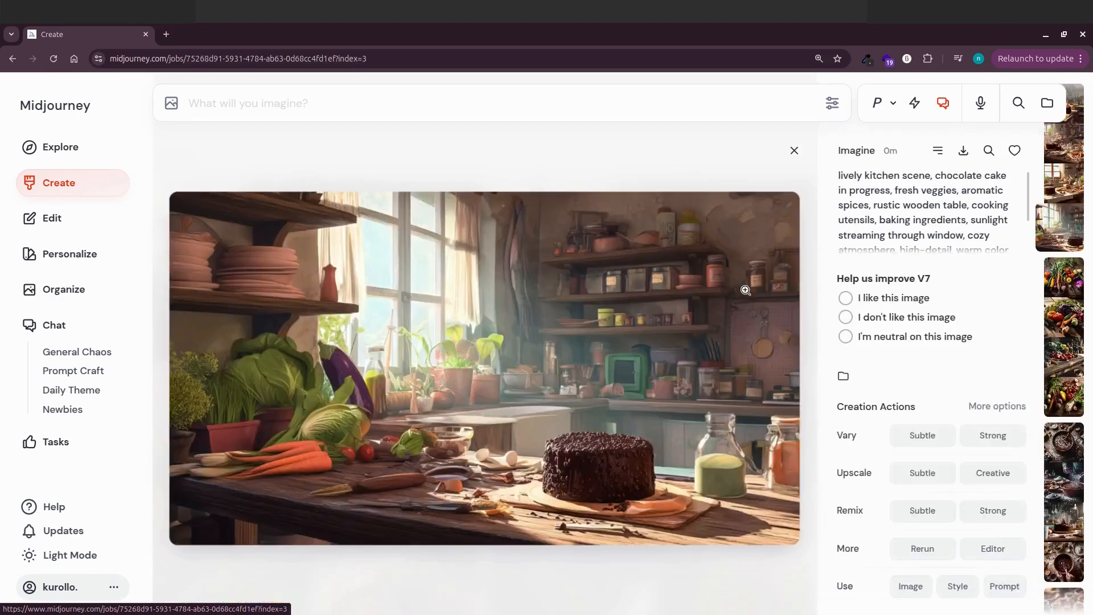
click(794, 151)
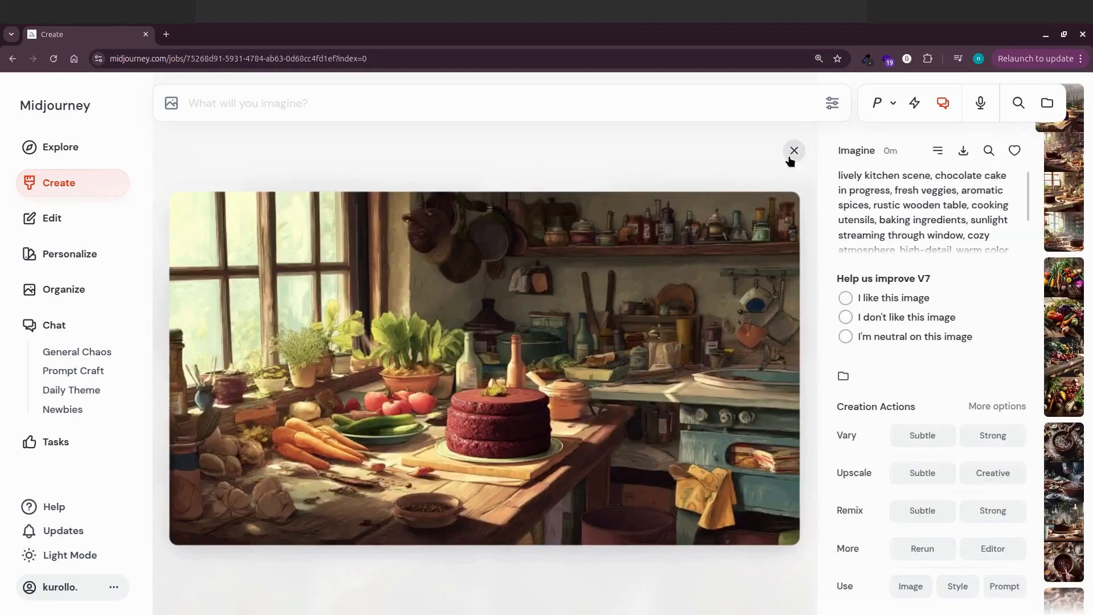
click(794, 151)
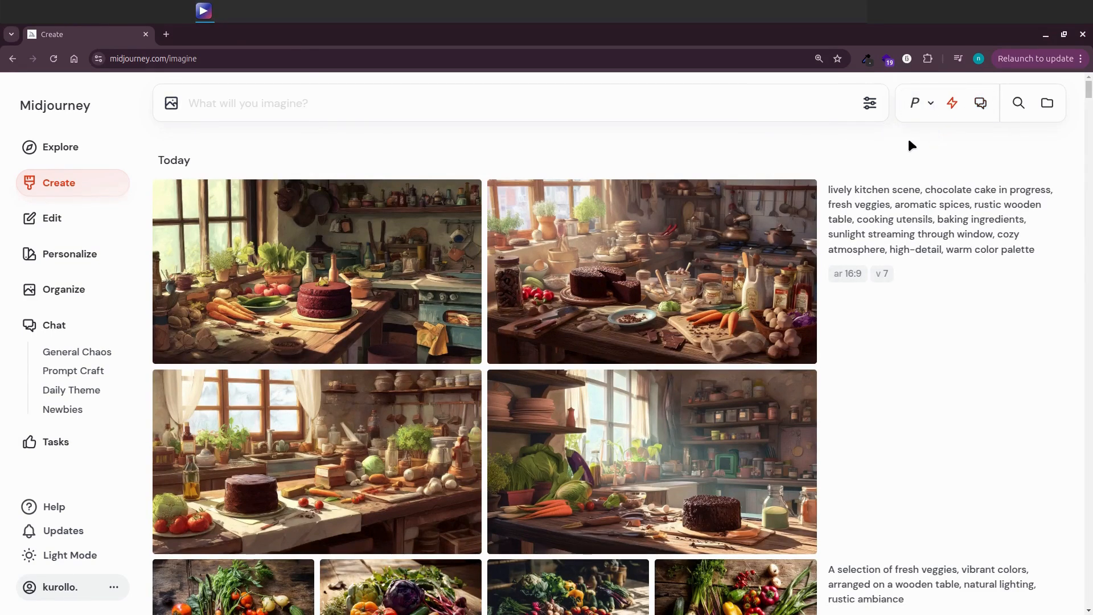
mouse_move(895, 145)
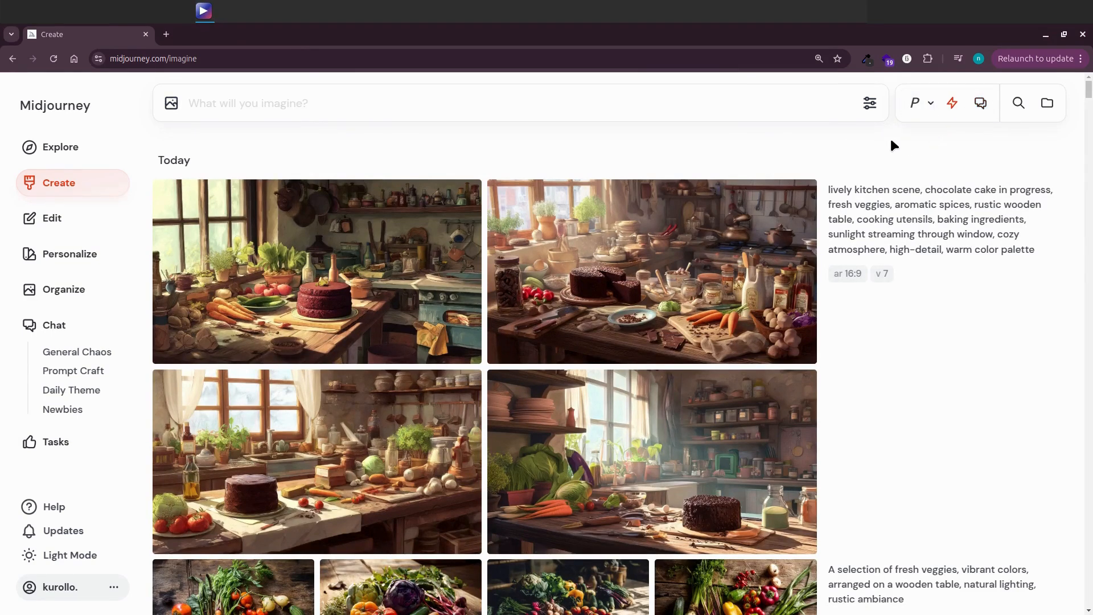
mouse_move(892, 156)
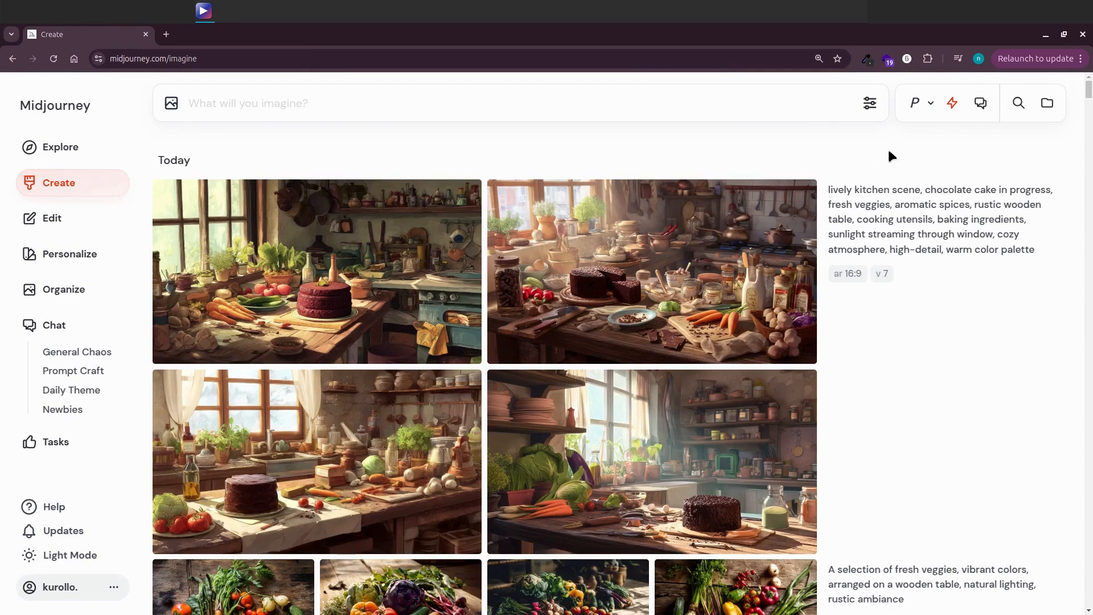
mouse_move(919, 158)
text(flowers)
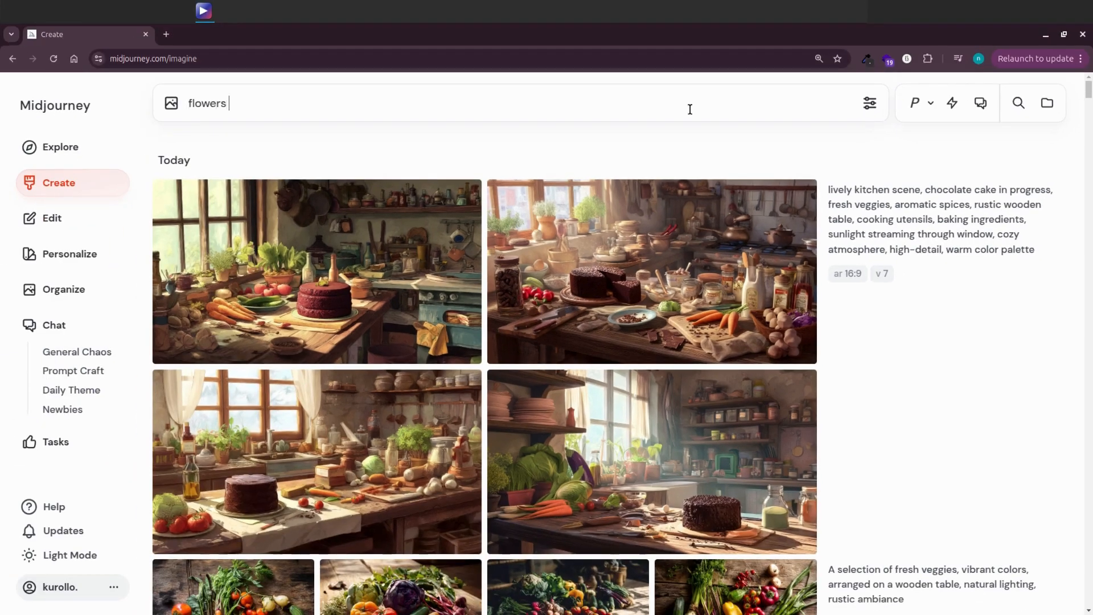
- Generate seamless 'flowers --tile' patterns and view the purple tile larger
text(--tile)
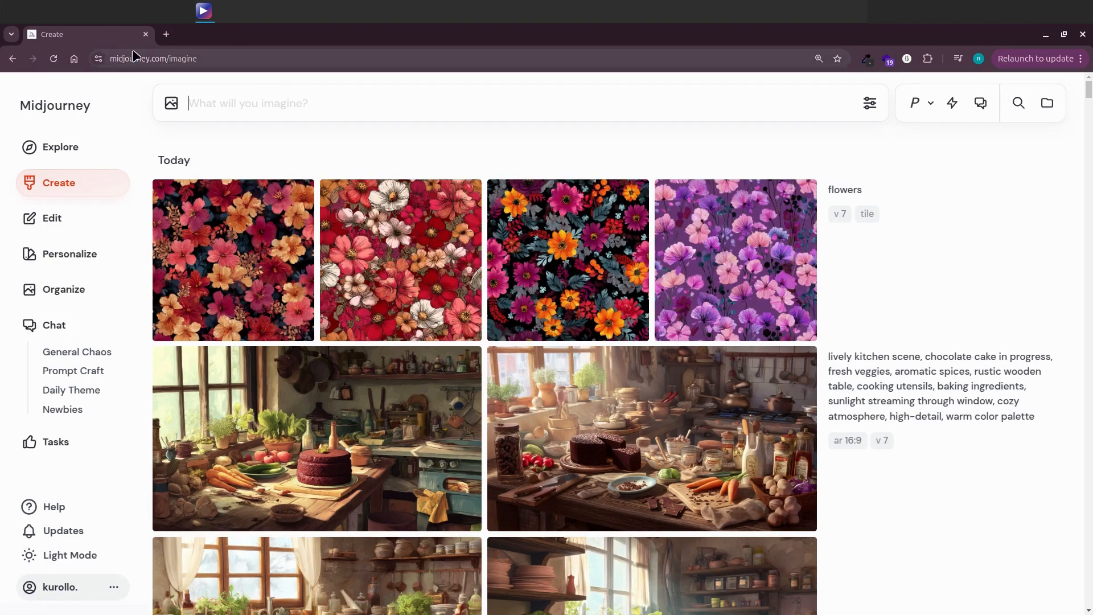
click(166, 33)
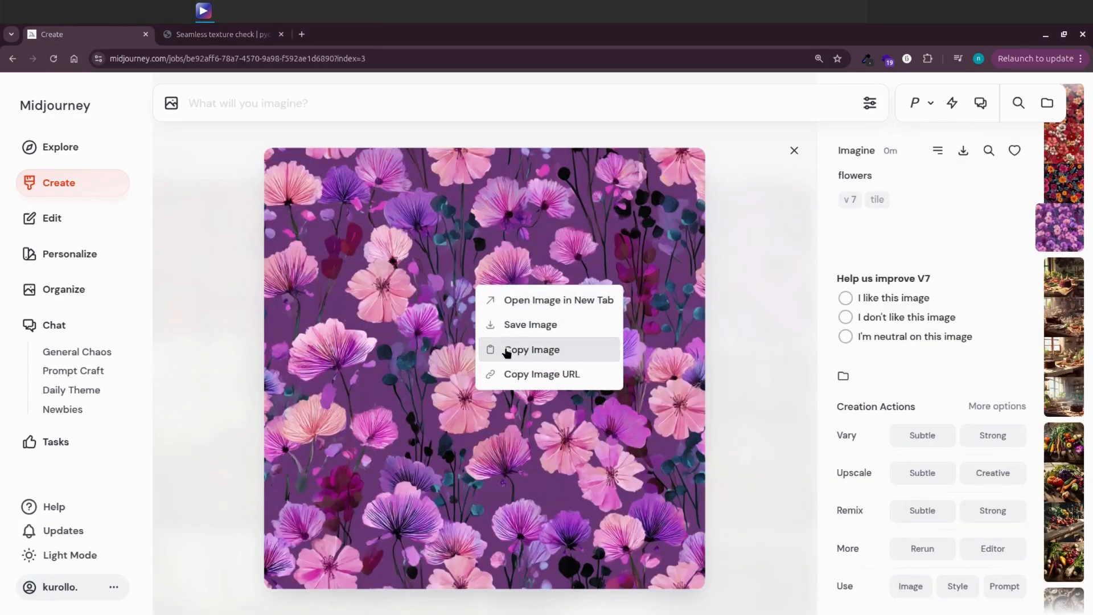
- Copy the purple flower tile and paste it into Seamless Texture Checker
click(223, 34)
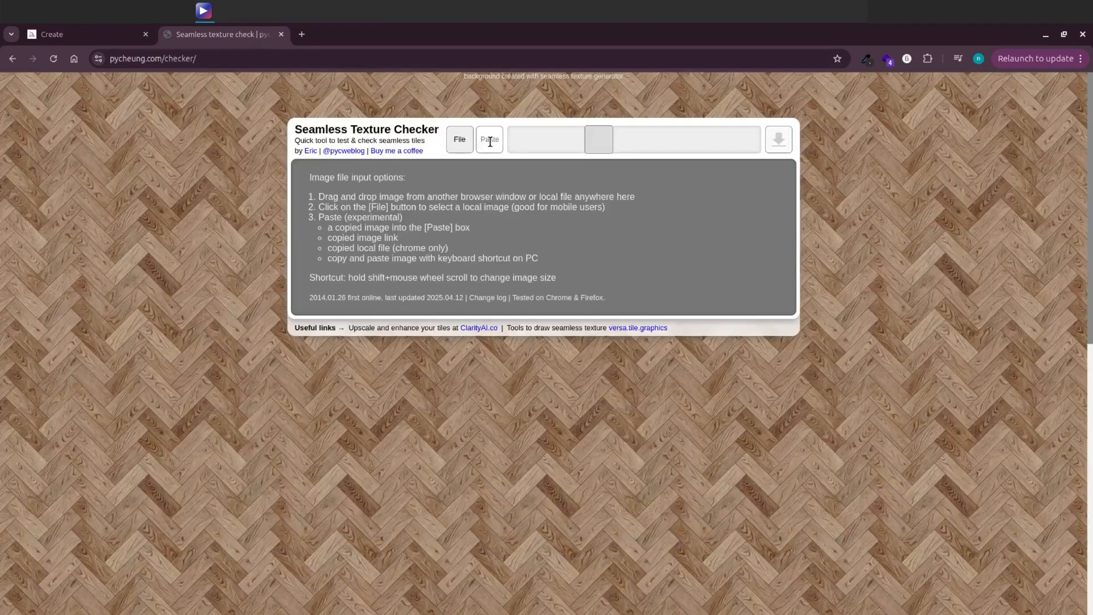
click(490, 139)
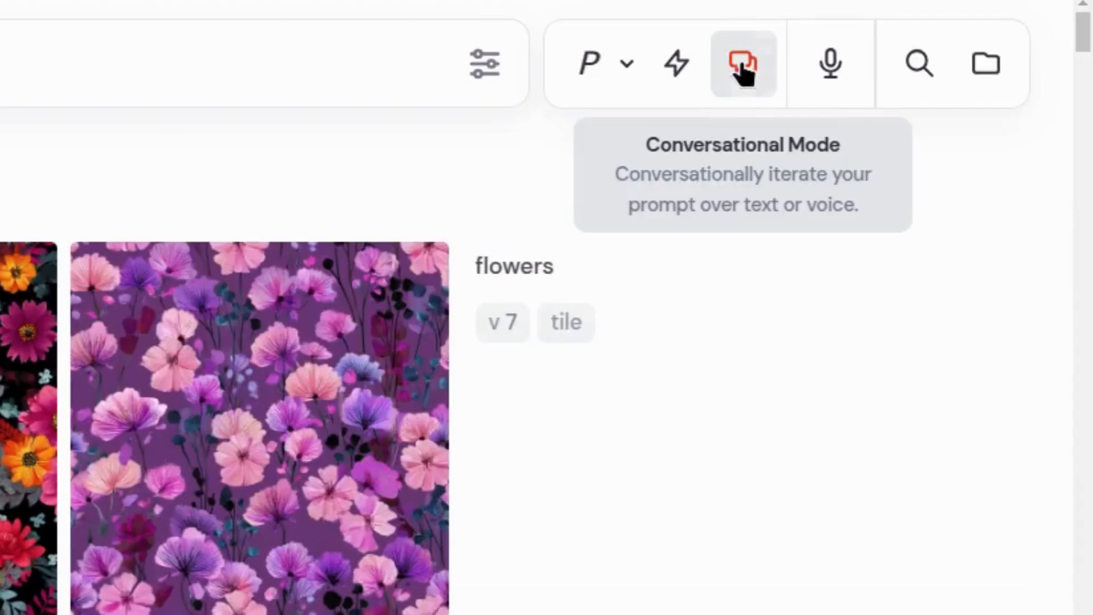
mouse_move(829, 64)
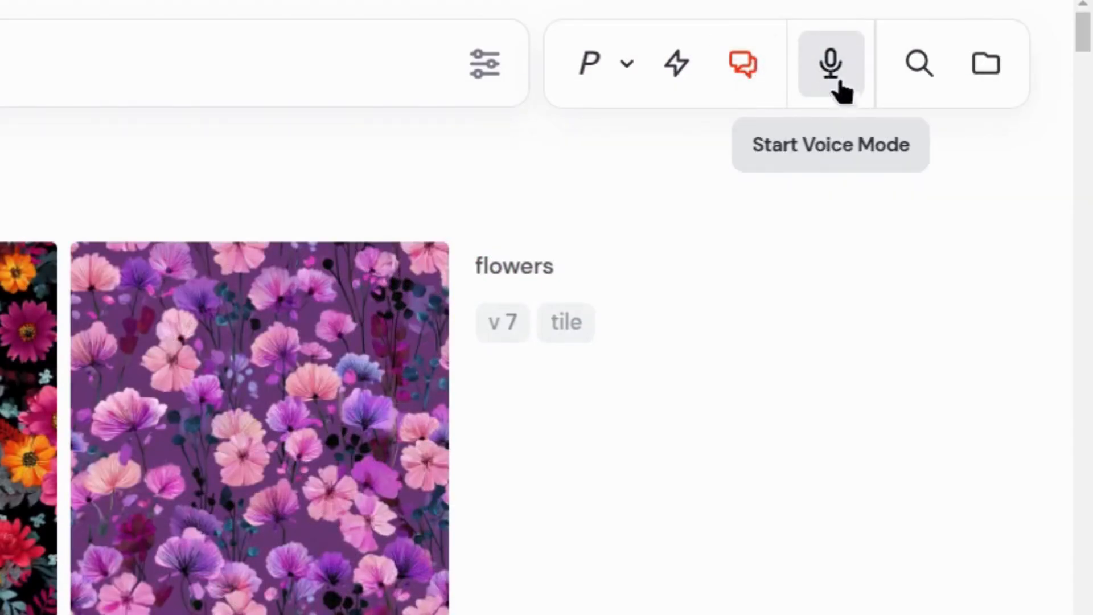
- Describe a 'Culinary Elegance' cooking-class poster by voice and generate the set
click(830, 62)
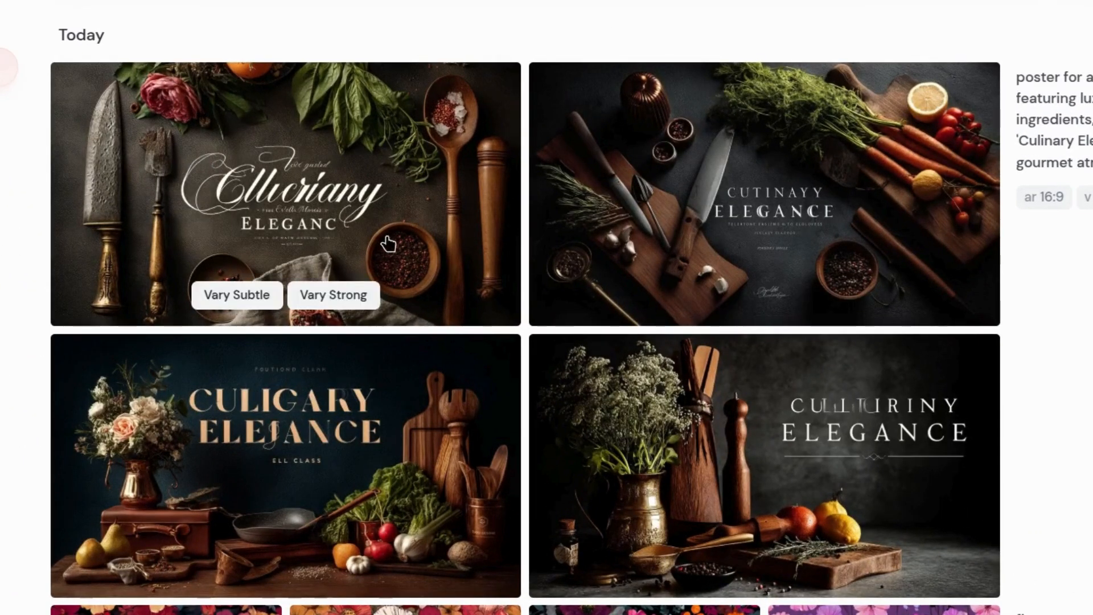
click(763, 195)
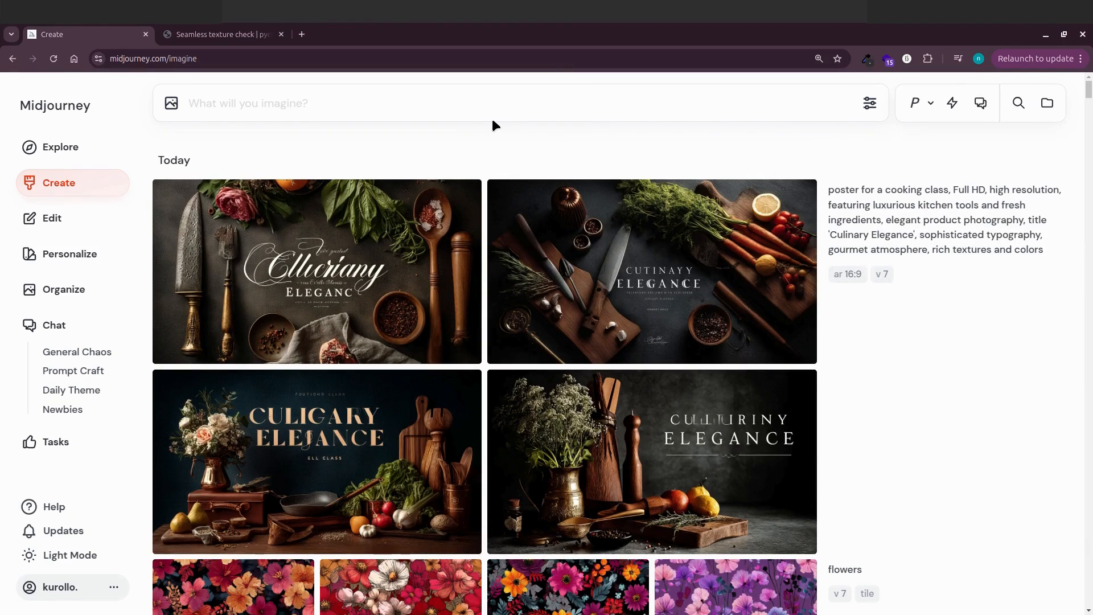
- Generate 'futuristic vehicle, Sleek Automotive Photography, with dynamic lighting' images, then Remix Strong one car as 'a flying motorcycle'
text(futuristic vehicle, Sleek Automotive Photography, with dynamic lighting)
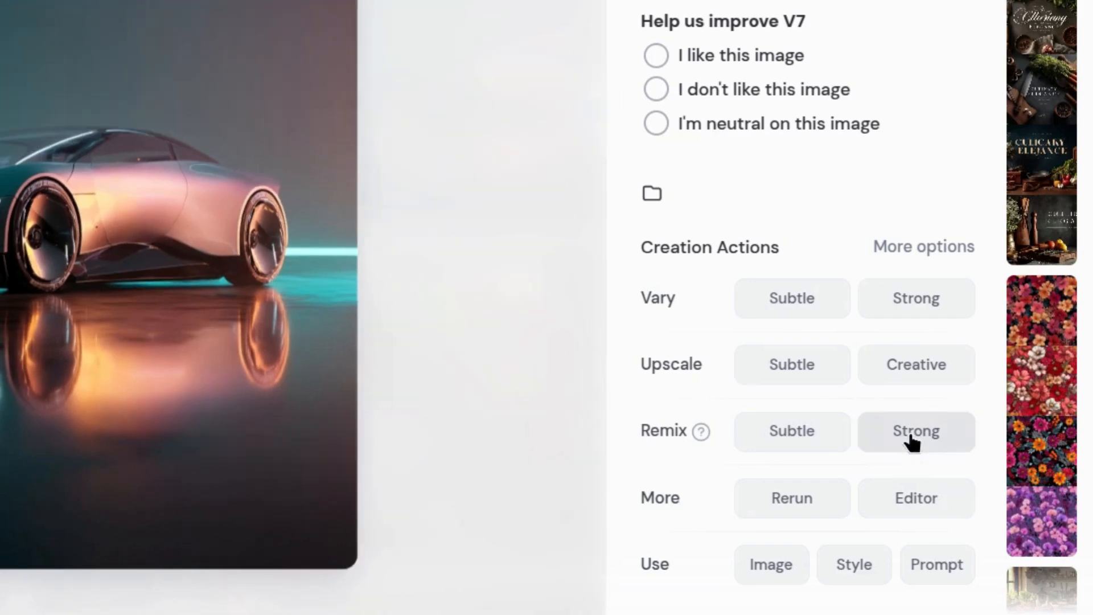
click(915, 430)
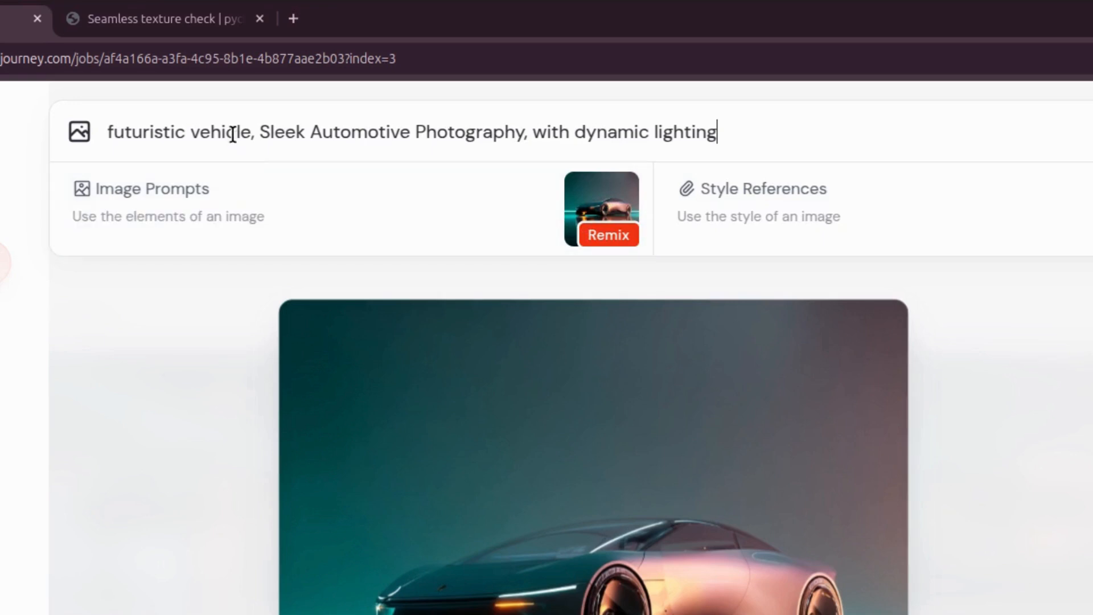
text(a flying motorcycle)
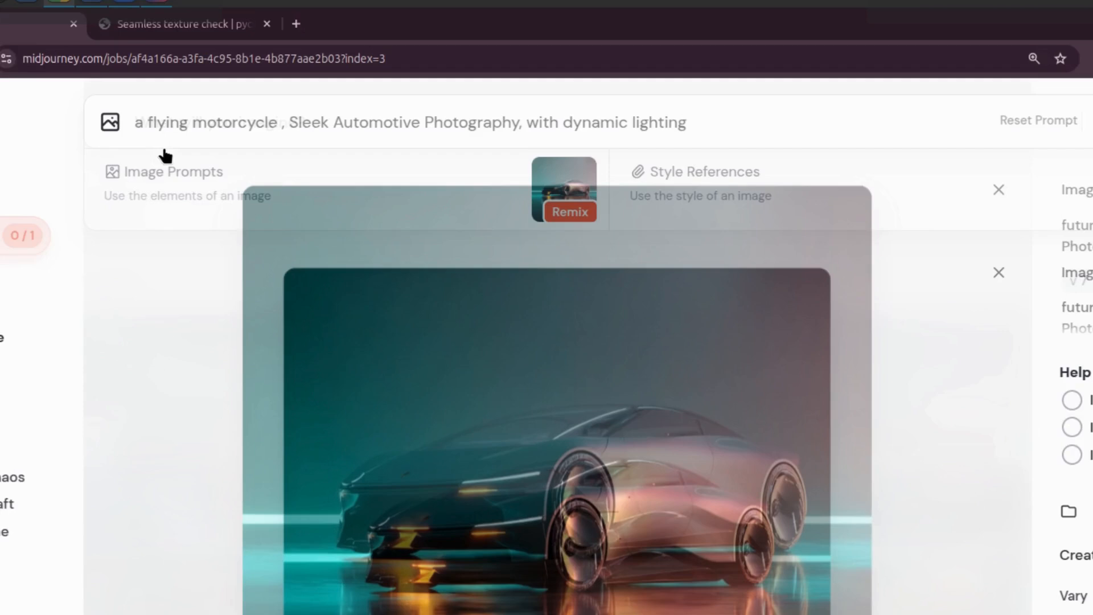
click(569, 212)
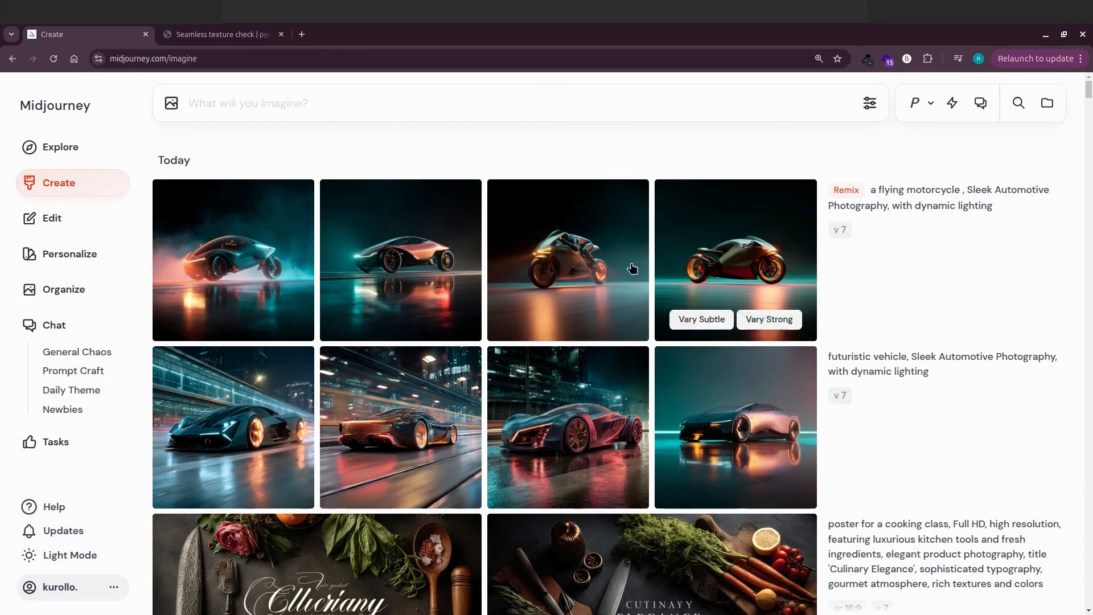
- Remix the night-city car image with the prompt 'a flying motorcycle' and return to the feed
click(567, 260)
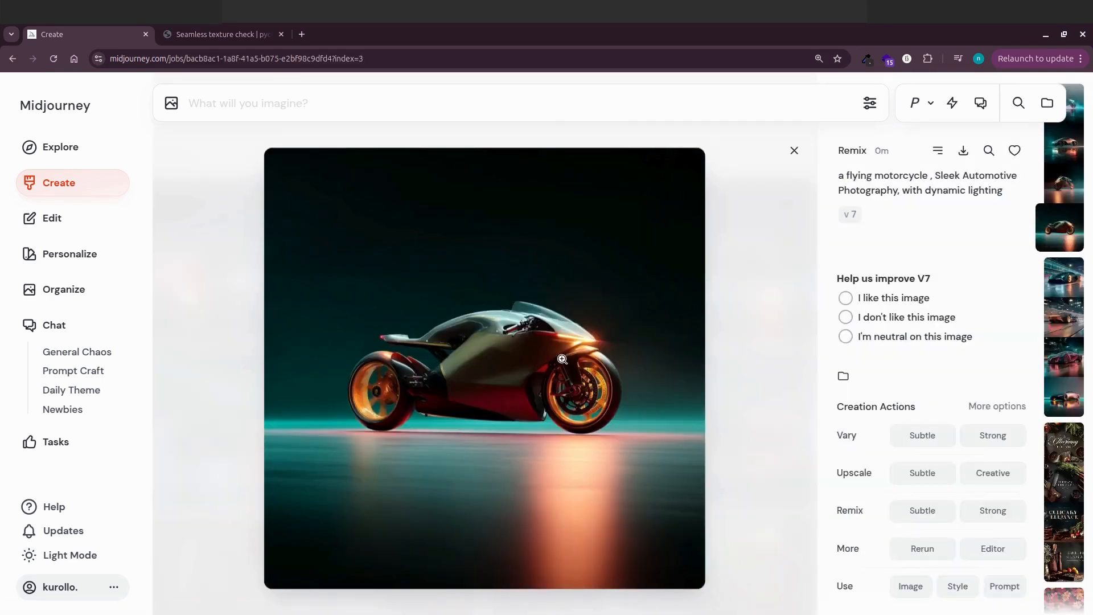
click(793, 150)
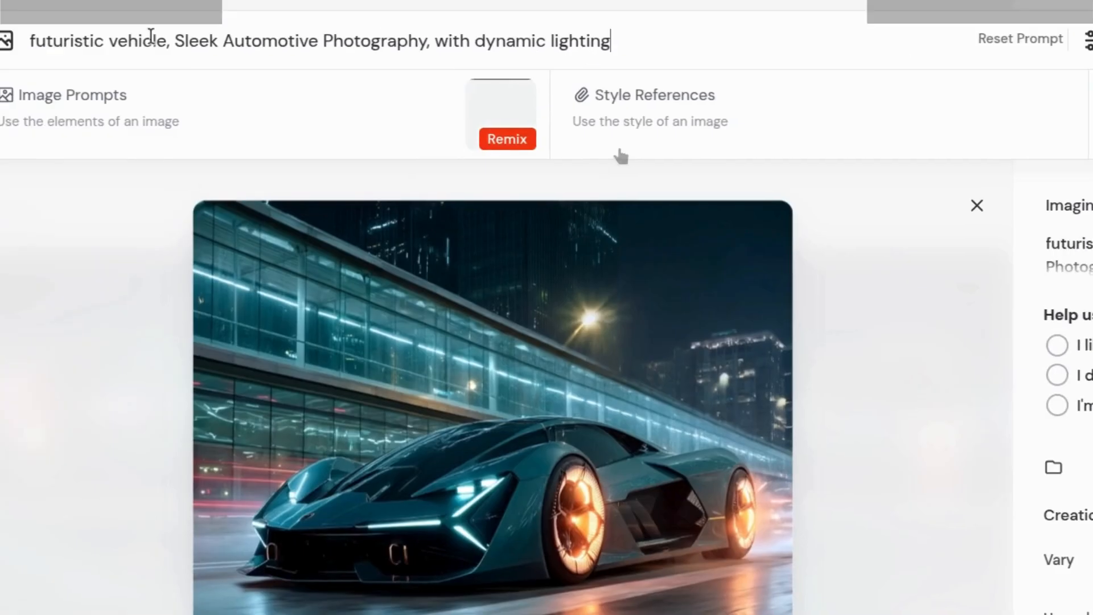
text(a flying motorcycle)
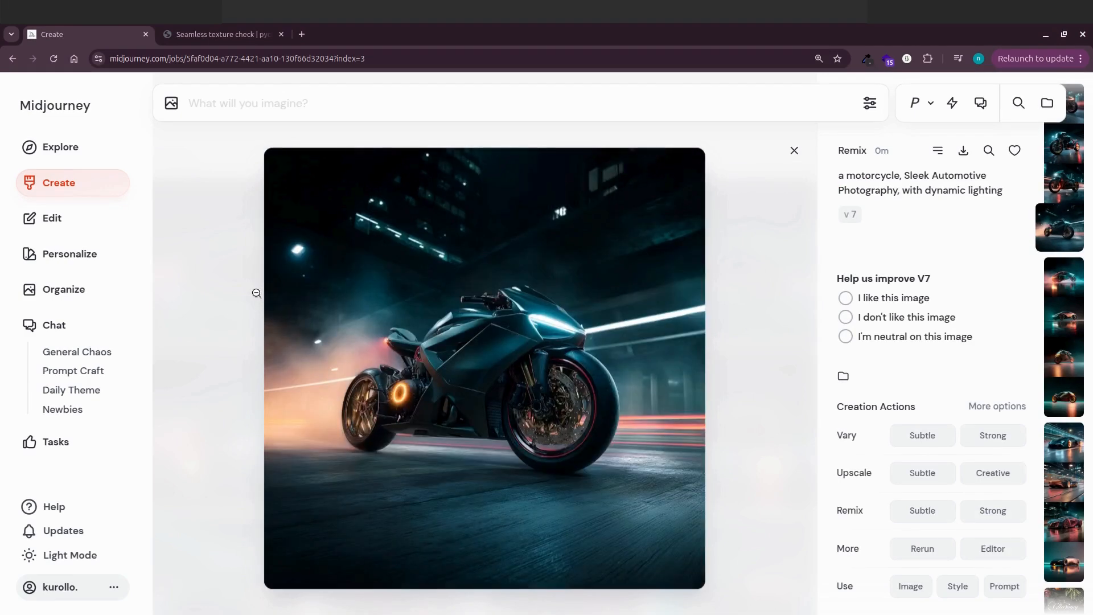
click(793, 150)
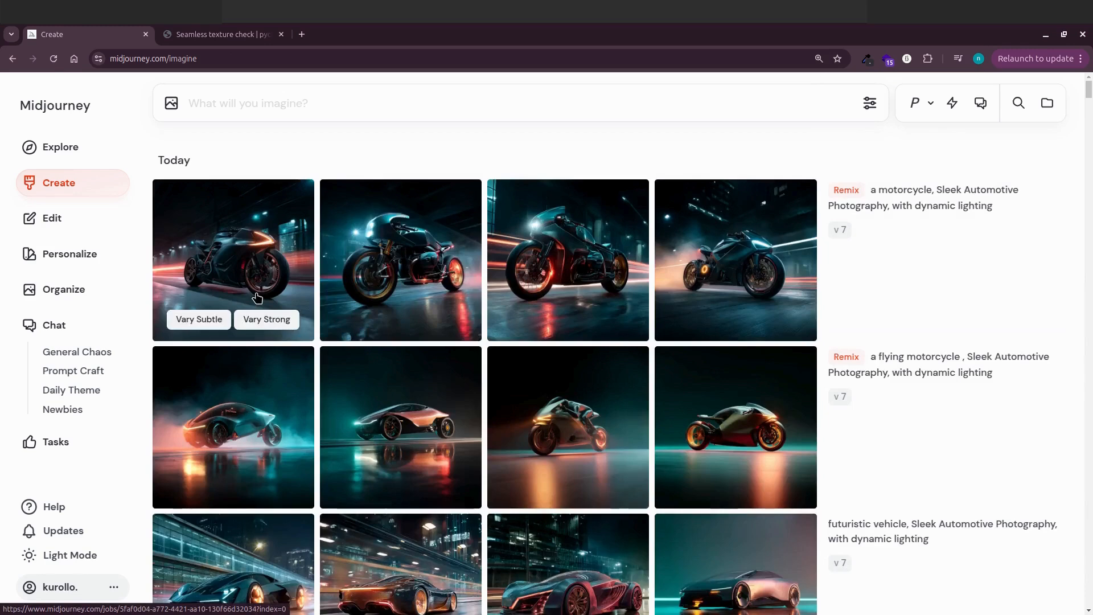
mouse_move(269, 254)
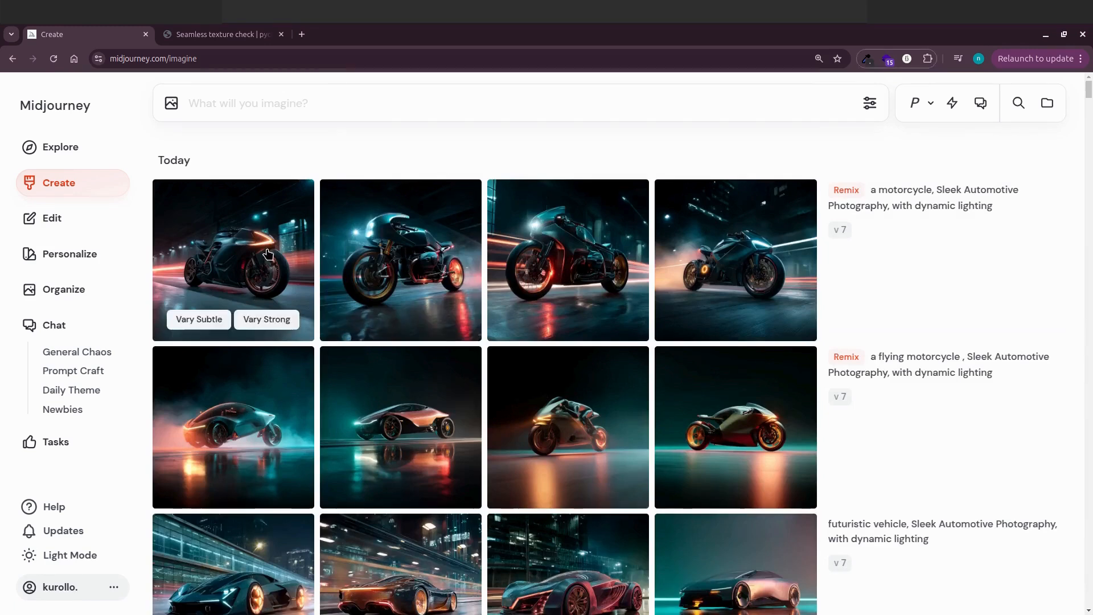
click(232, 259)
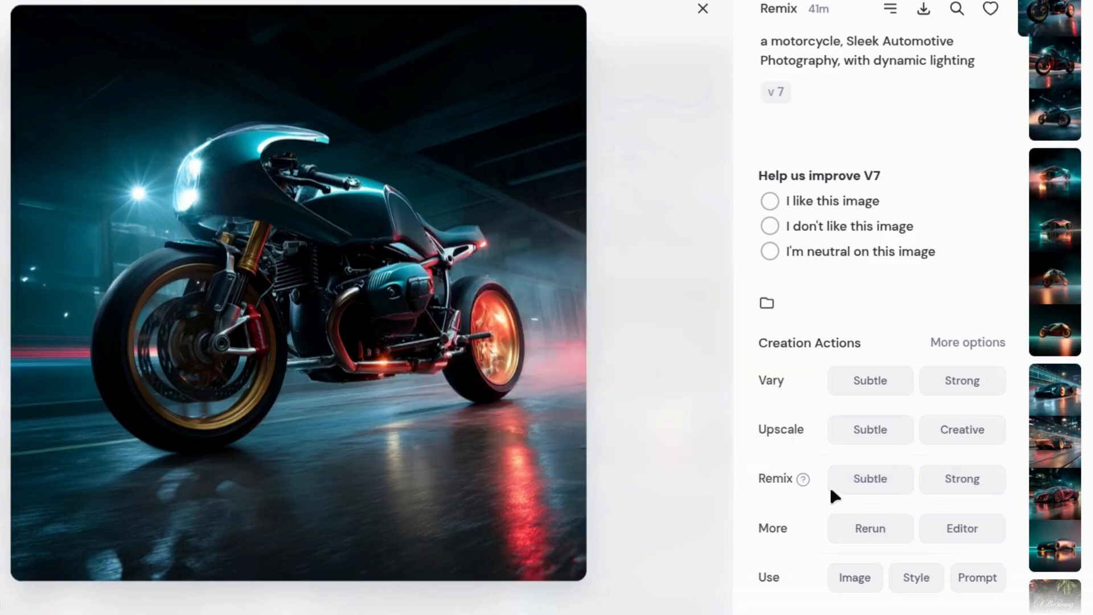
mouse_move(960, 479)
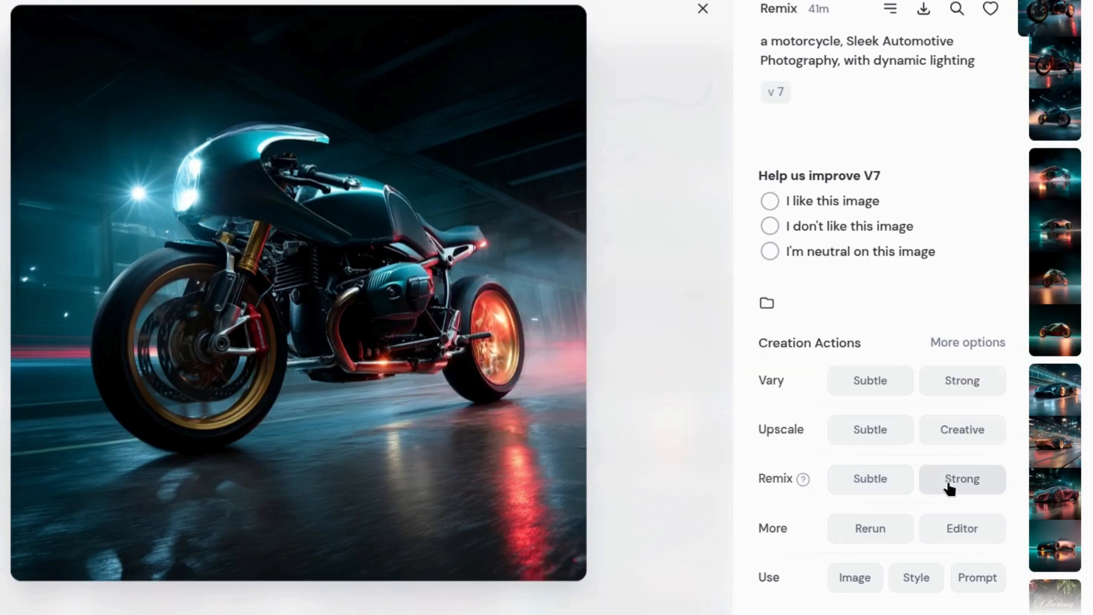
mouse_move(869, 479)
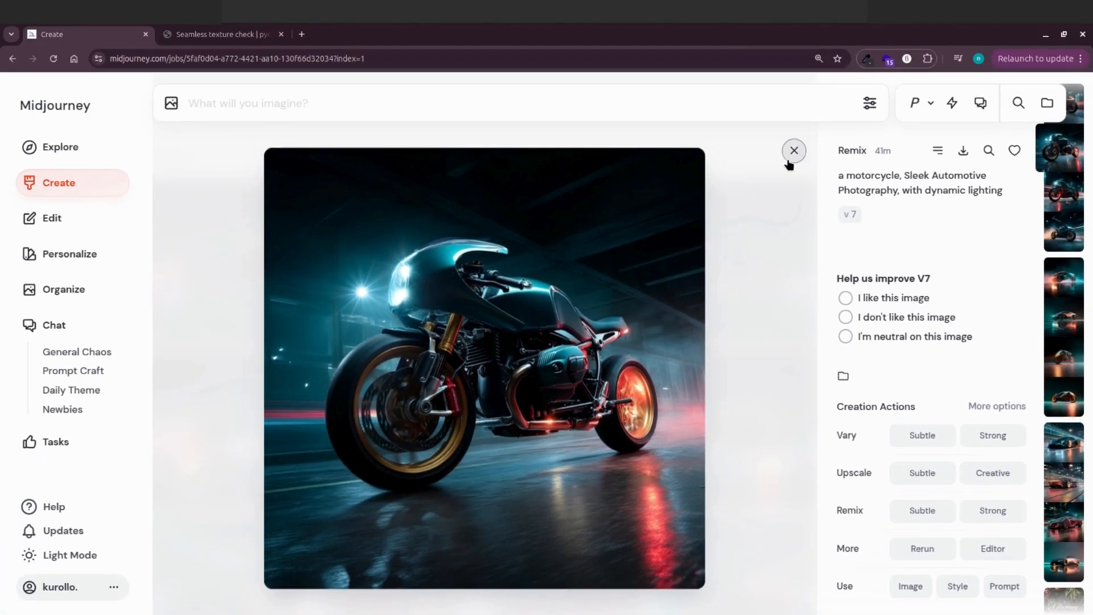
click(793, 151)
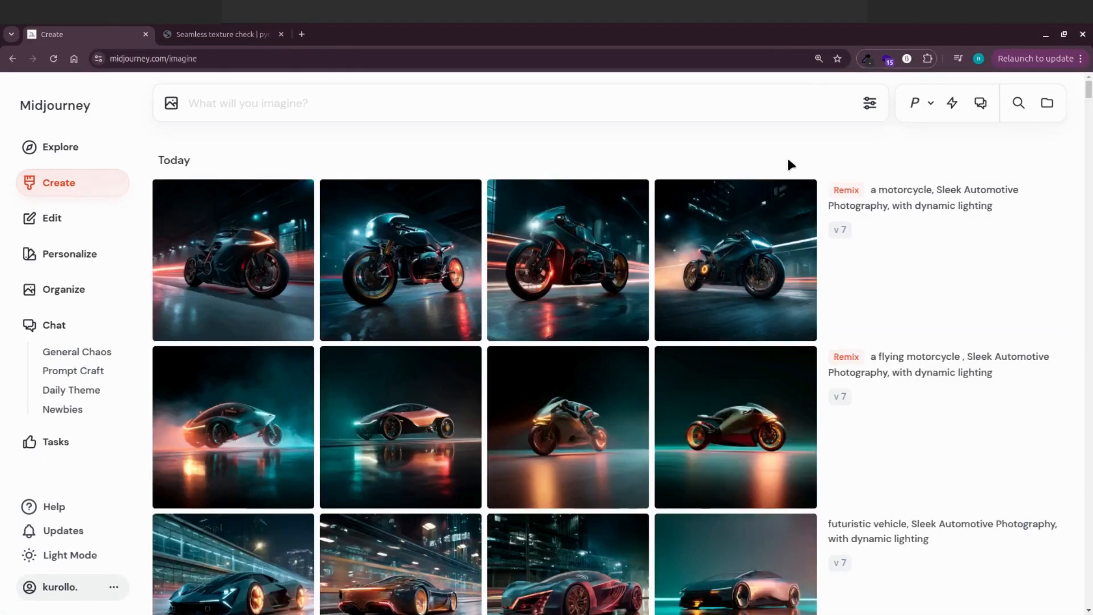